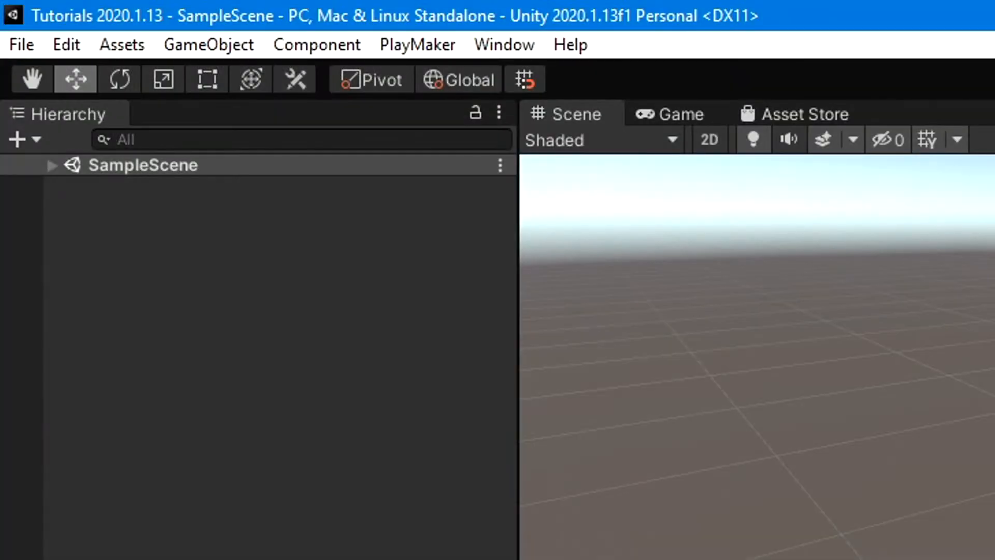
# Reach the Ecosystem Browser page via PlayMaker's Download Addons web page
pyautogui.click(417, 45)
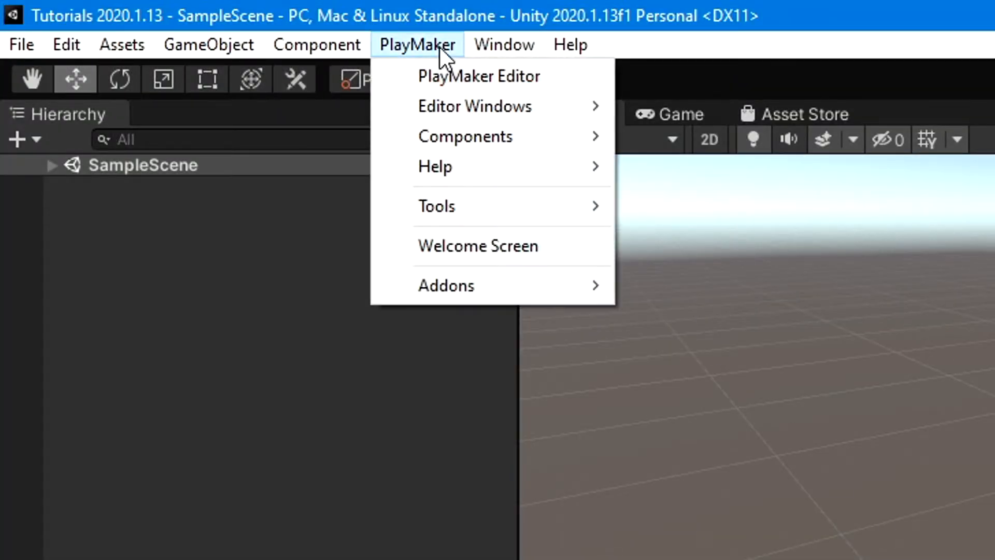
pyautogui.moveTo(445, 285)
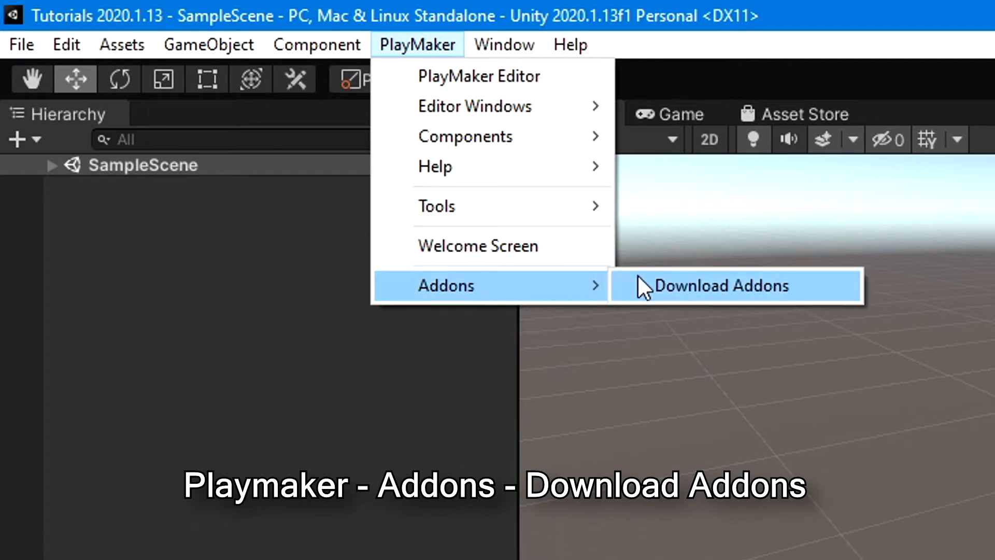
pyautogui.click(721, 285)
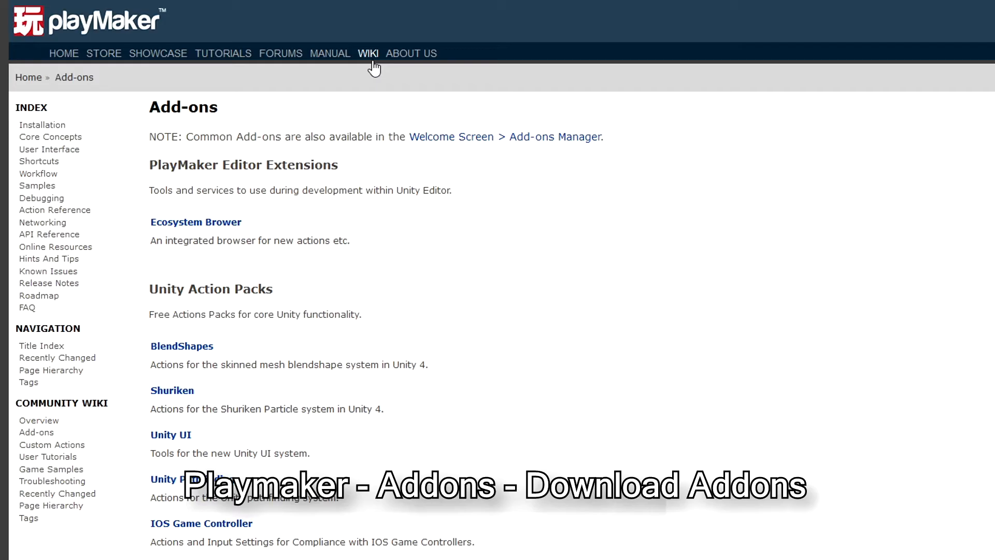
pyautogui.moveTo(668, 172)
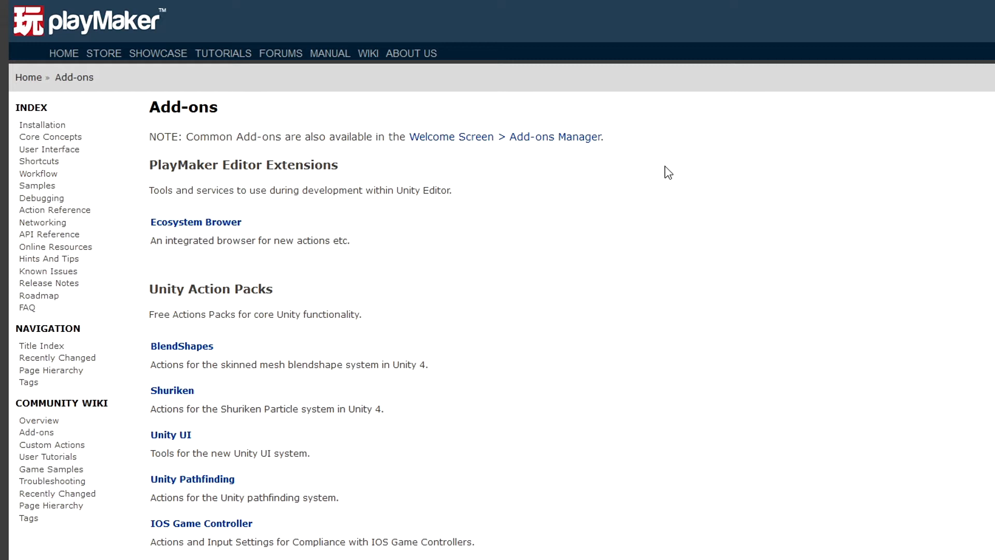
pyautogui.moveTo(194, 236)
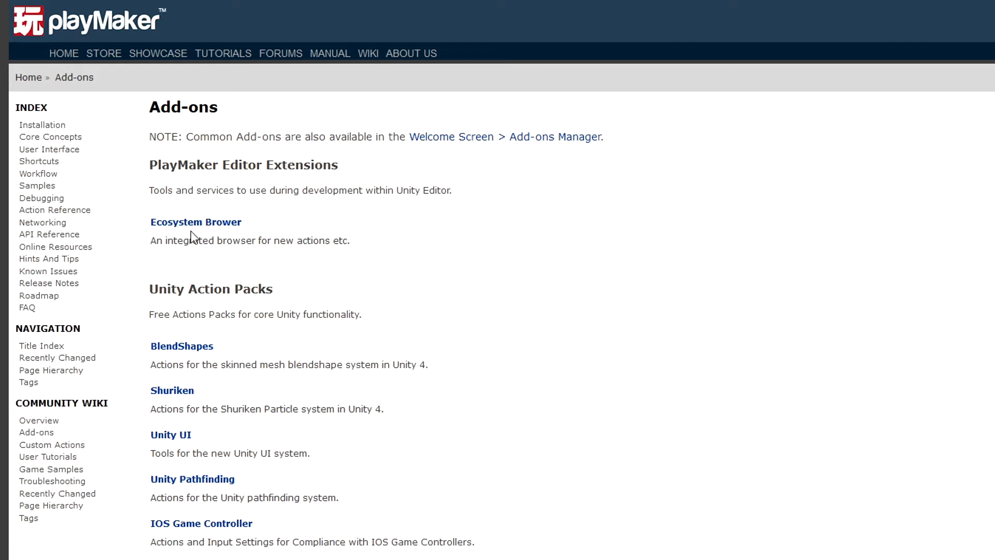
pyautogui.click(196, 222)
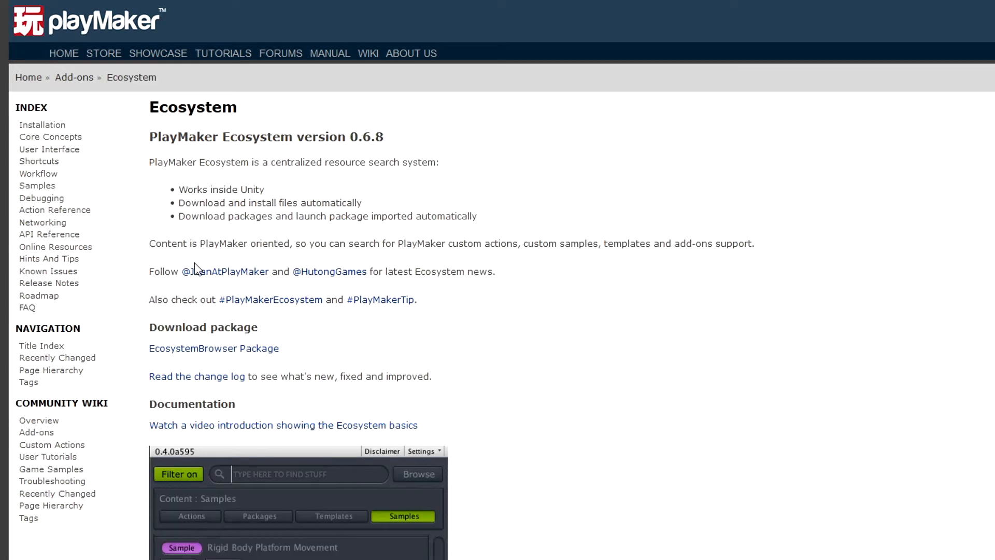
pyautogui.moveTo(210, 344)
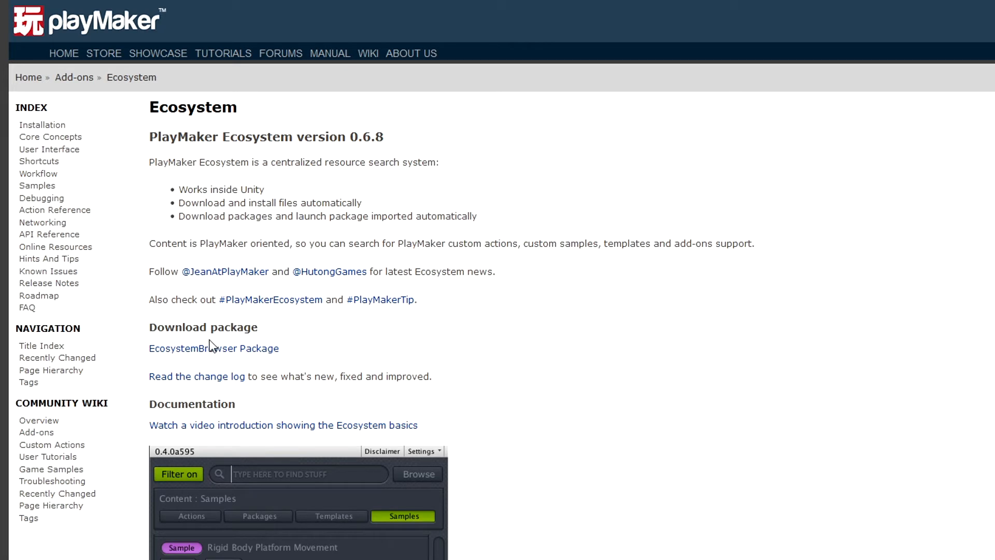
pyautogui.moveTo(209, 346)
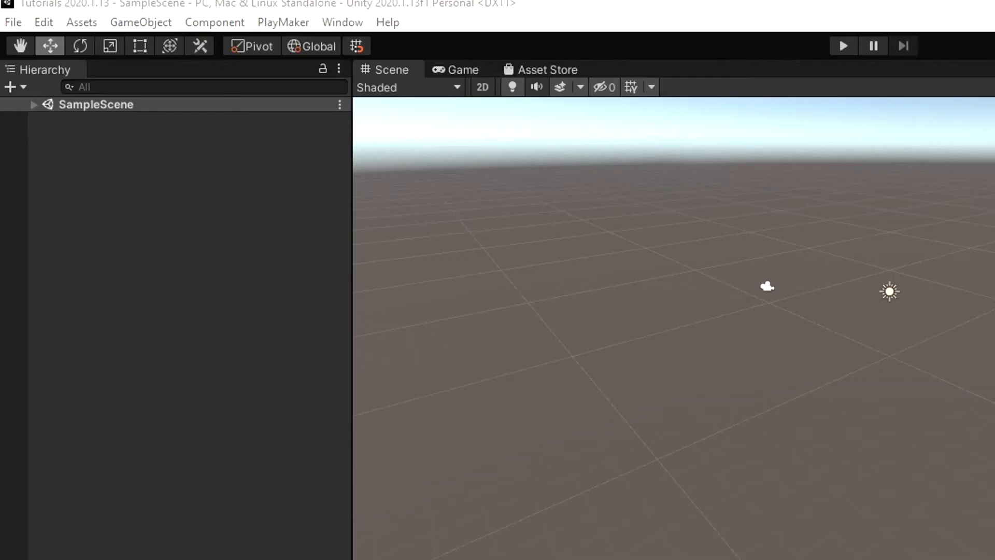
# Launch the PlayMaker Editor and reveal the Addons > Ecosystem > Ecosystem Browser entry
pyautogui.click(282, 21)
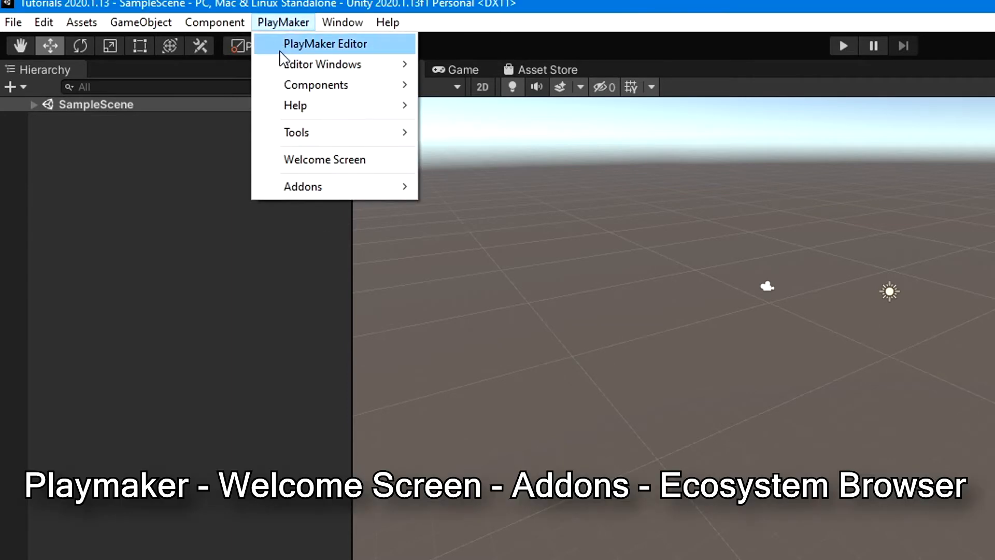
pyautogui.click(324, 160)
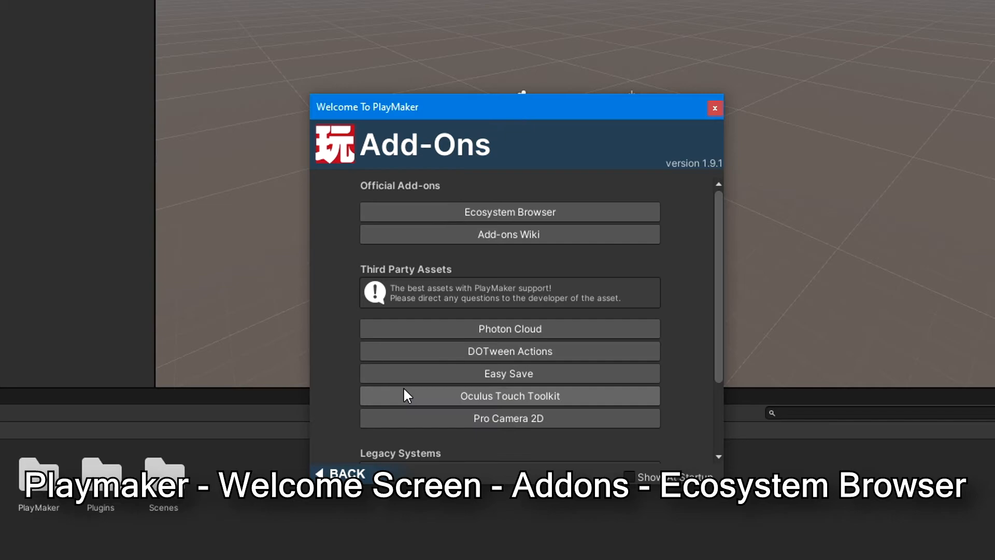
pyautogui.click(508, 211)
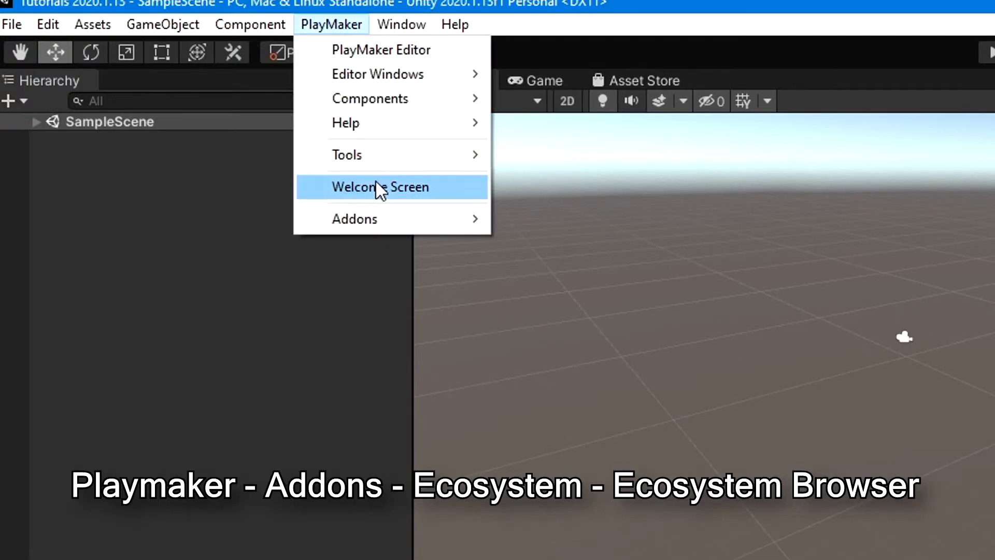
pyautogui.moveTo(554, 242)
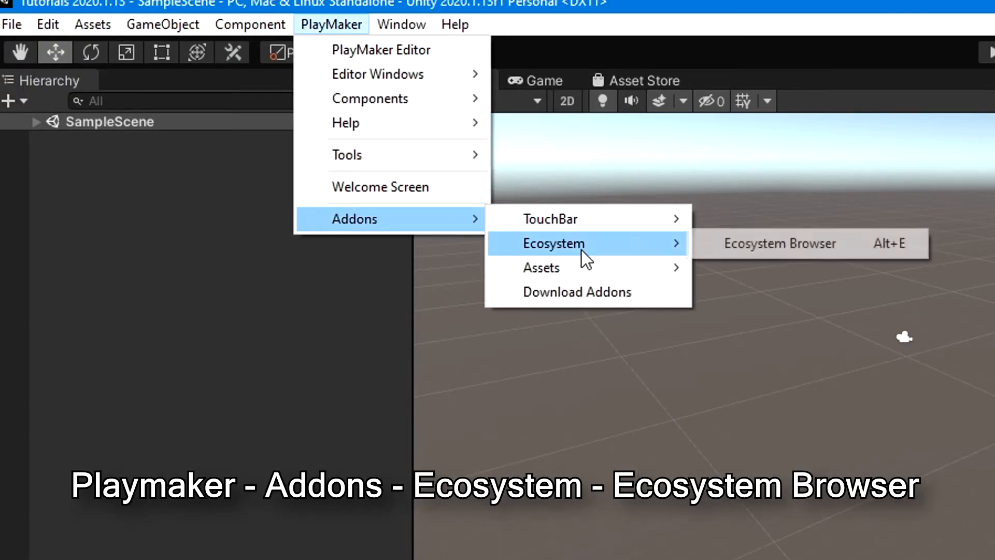
pyautogui.click(780, 242)
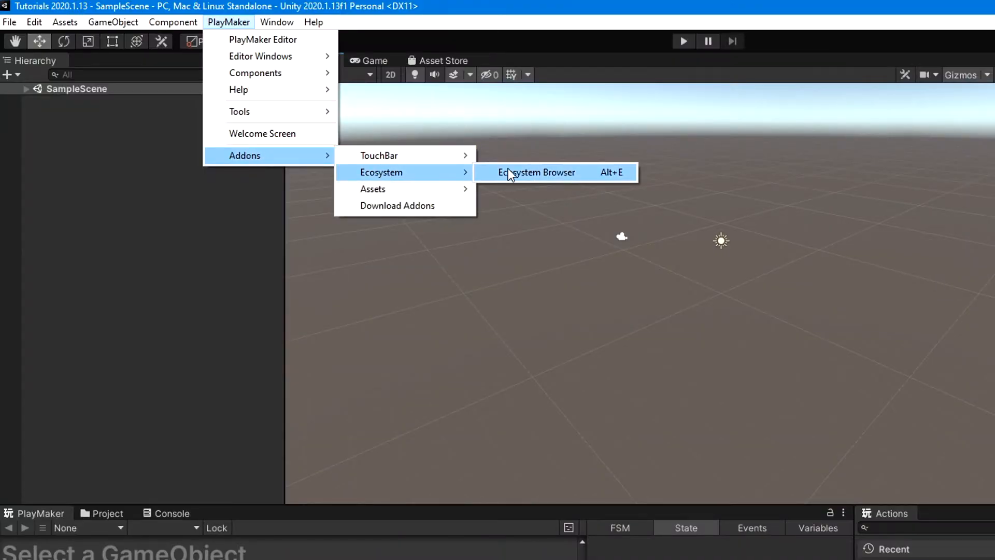
# Search the Ecosystem Browser and import the Convert Float To Decibels action
pyautogui.click(537, 172)
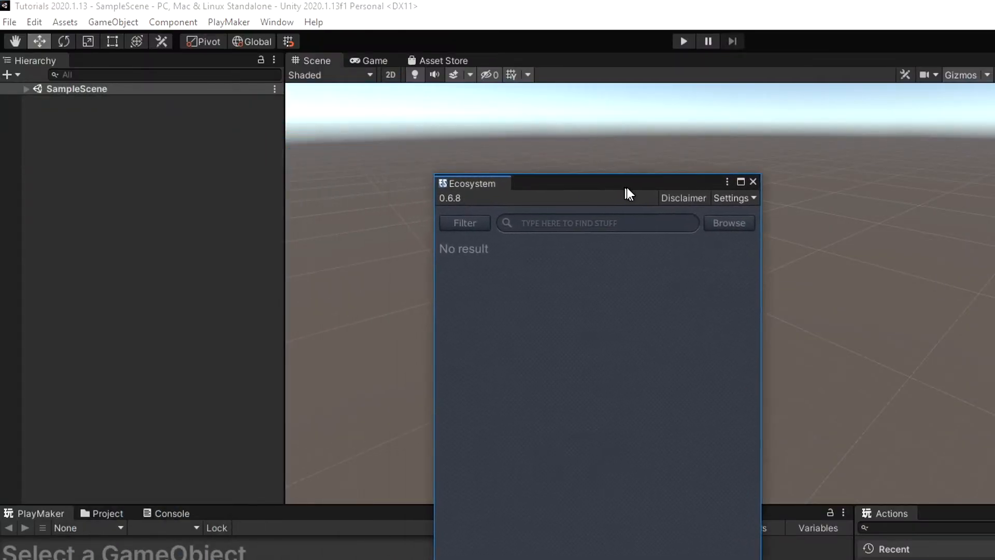
pyautogui.write('A')
pyautogui.write('ConvertFloatToDecibels')
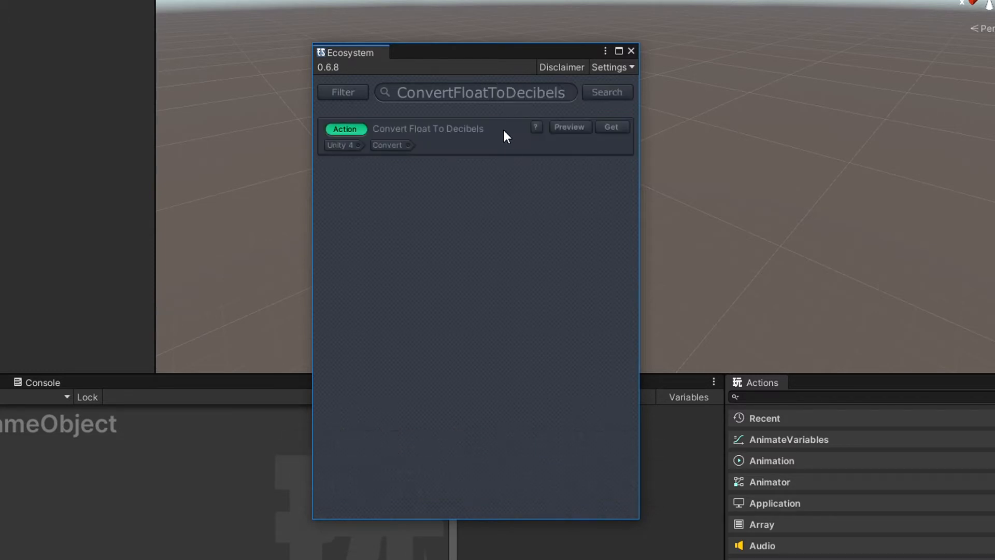
pyautogui.click(609, 126)
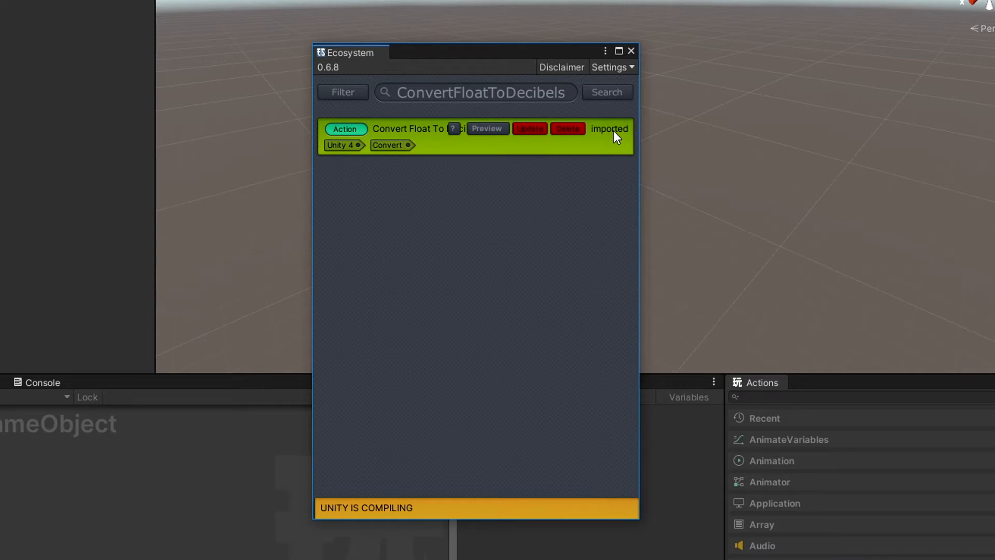
pyautogui.click(367, 32)
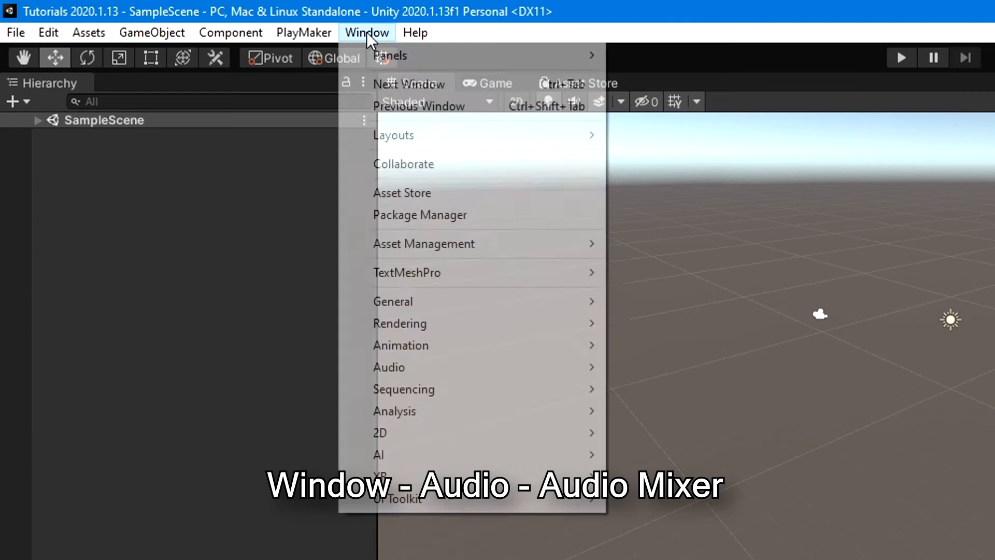
pyautogui.moveTo(388, 367)
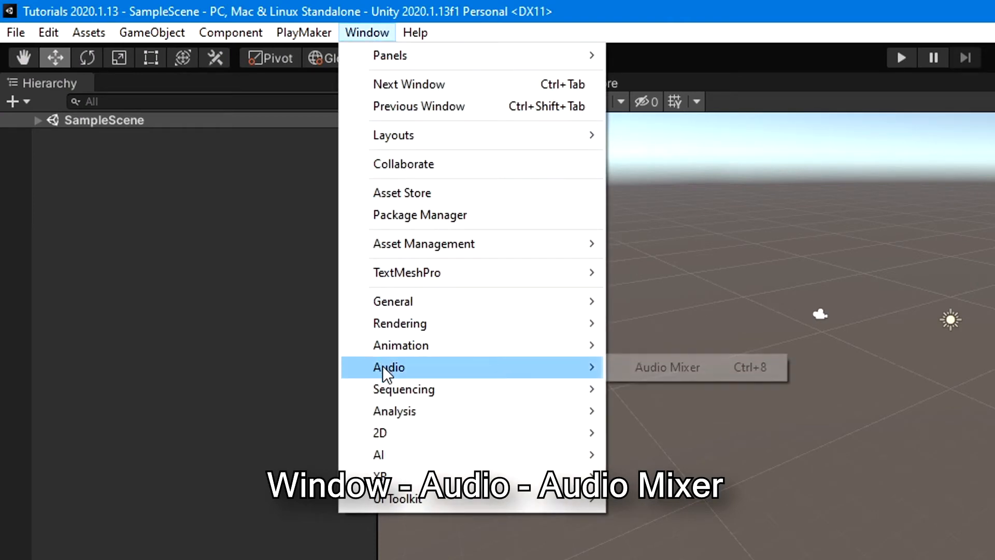
# Create My Audio Mixer from the Audio Mixer window and show its Master group
pyautogui.click(667, 367)
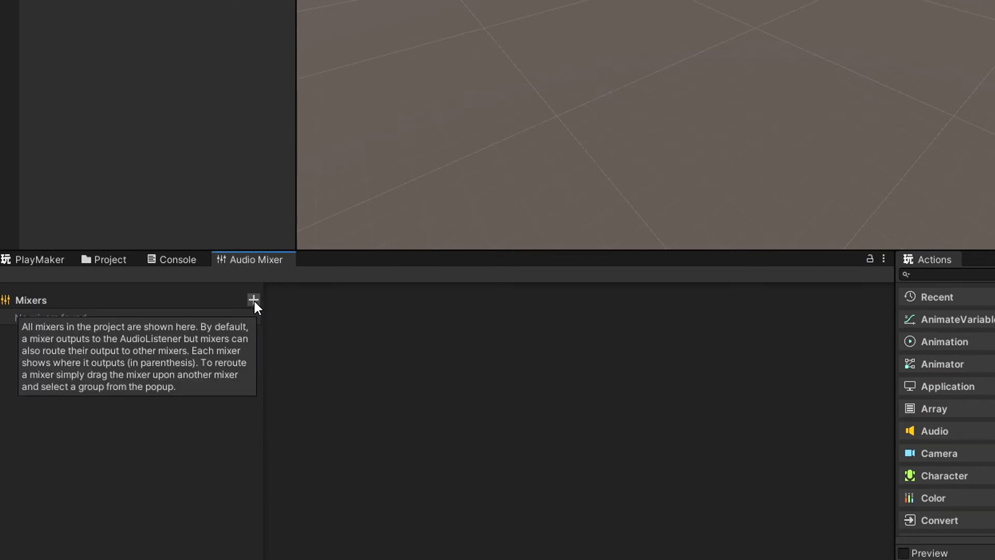
pyautogui.click(252, 300)
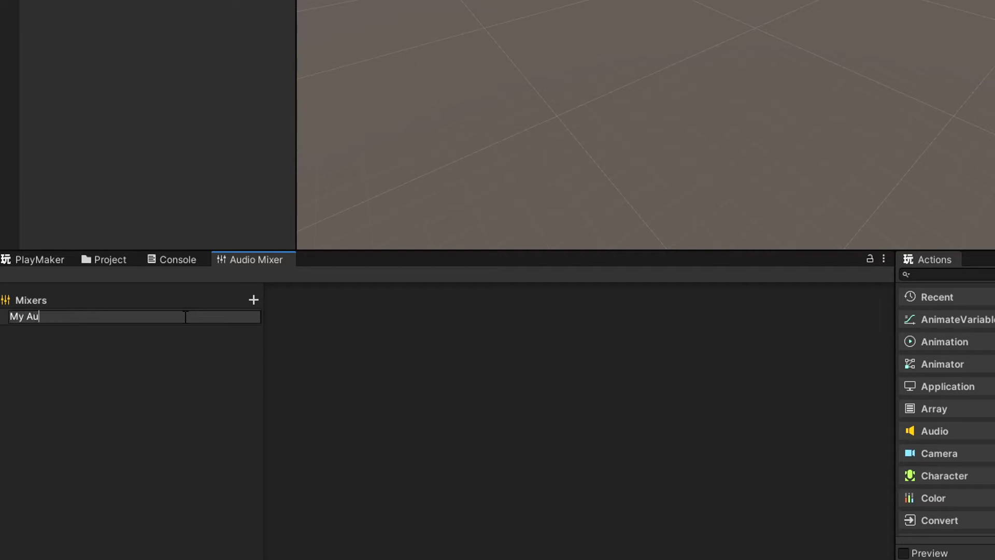
pyautogui.press('Return')
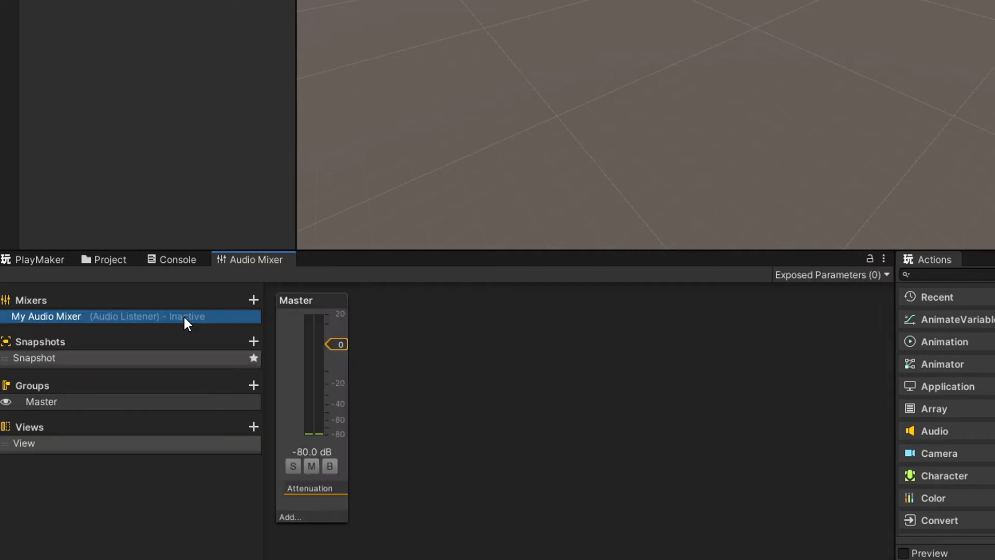
pyautogui.click(108, 259)
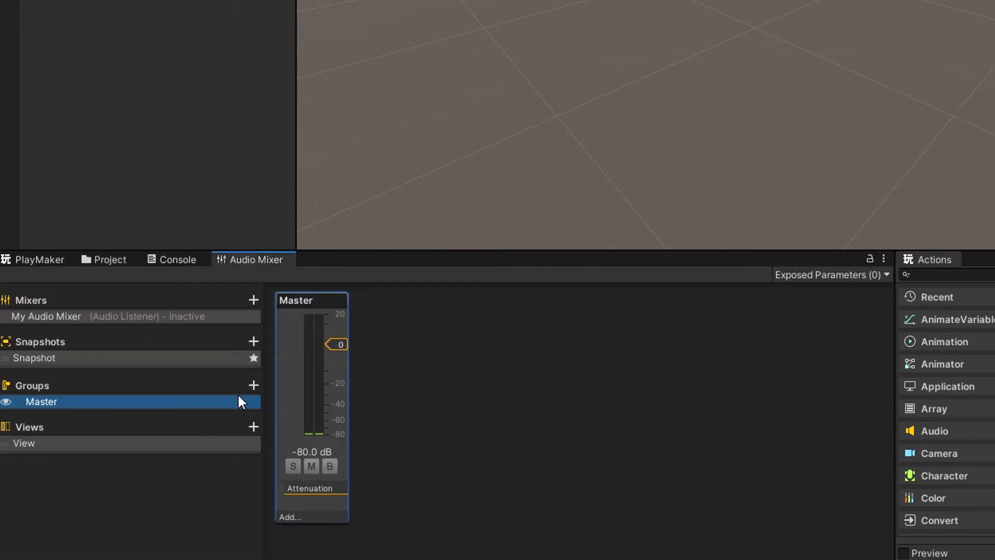
# Add SFX and Music child groups under Master in My Audio Mixer
pyautogui.click(253, 386)
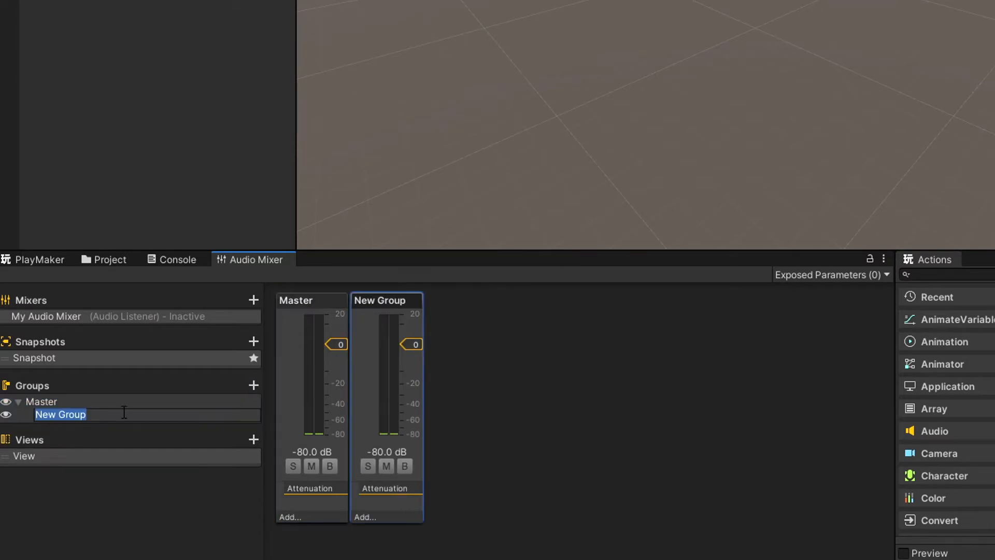
pyautogui.write('SFX')
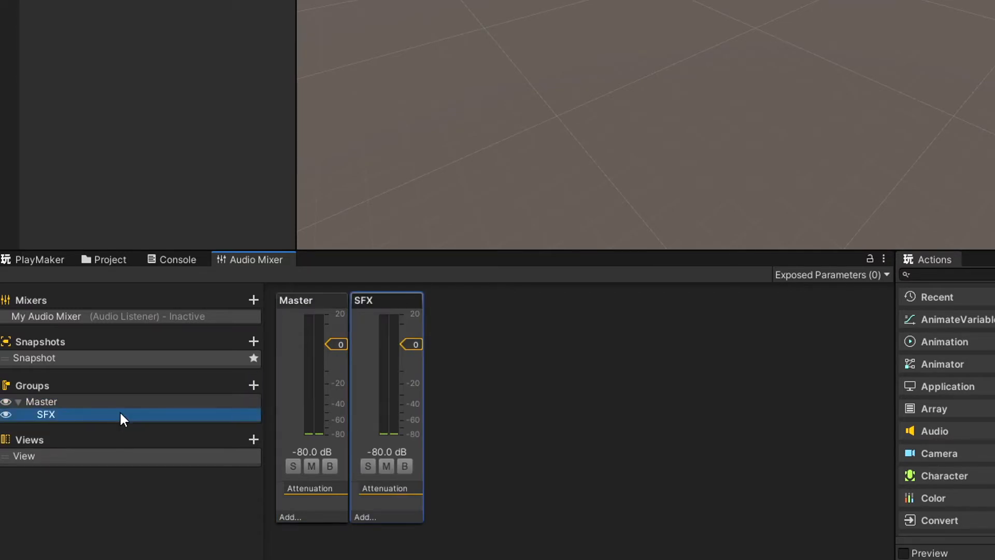
pyautogui.click(42, 401)
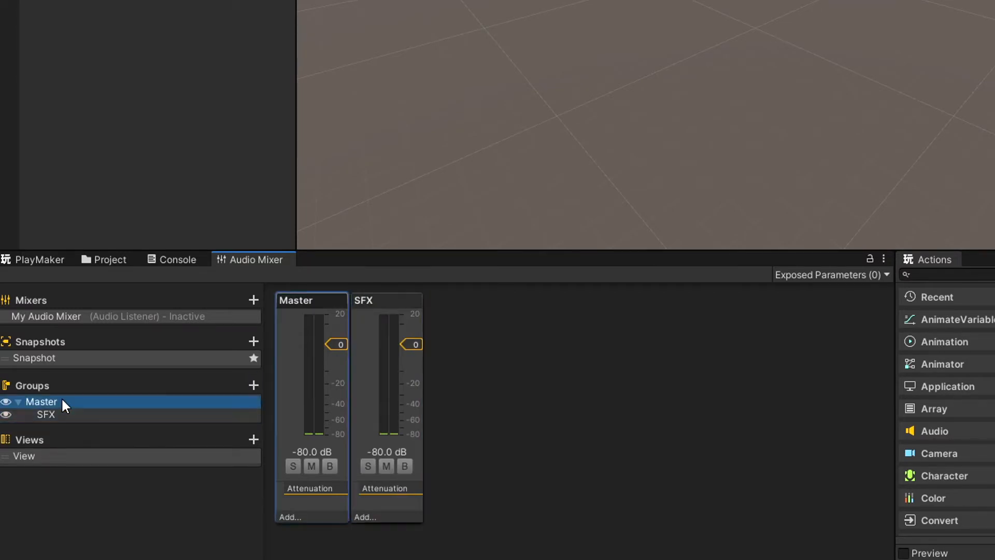
pyautogui.click(253, 385)
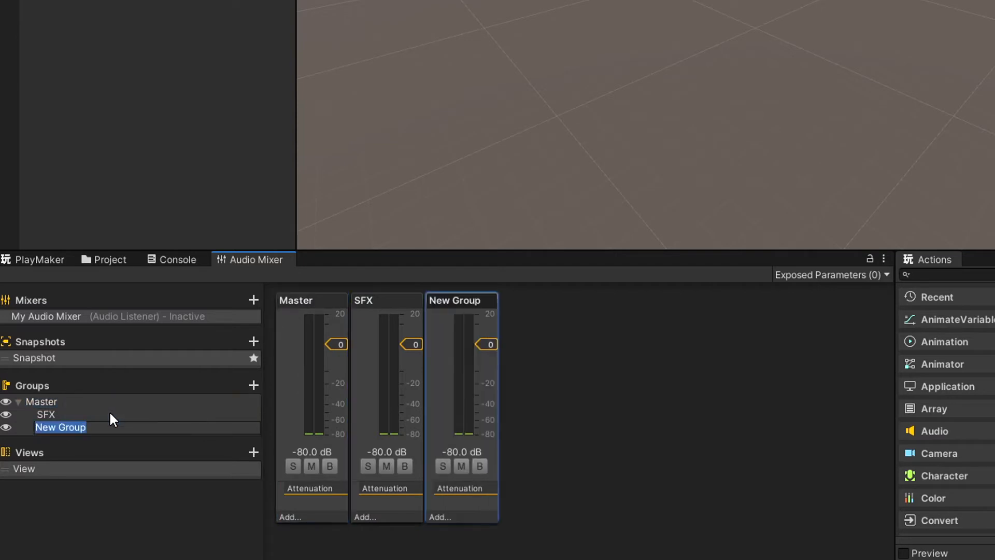
pyautogui.write('Music')
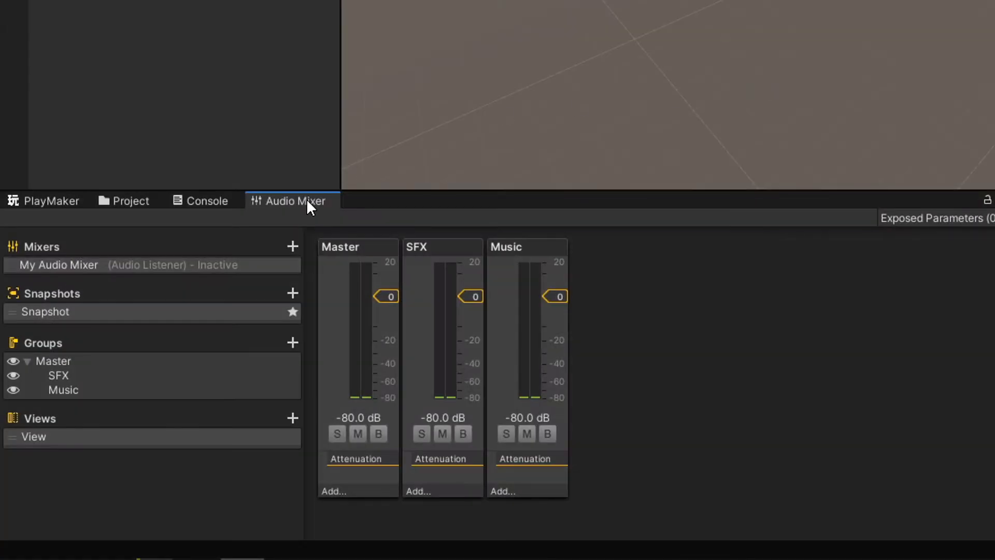
pyautogui.moveTo(477, 259)
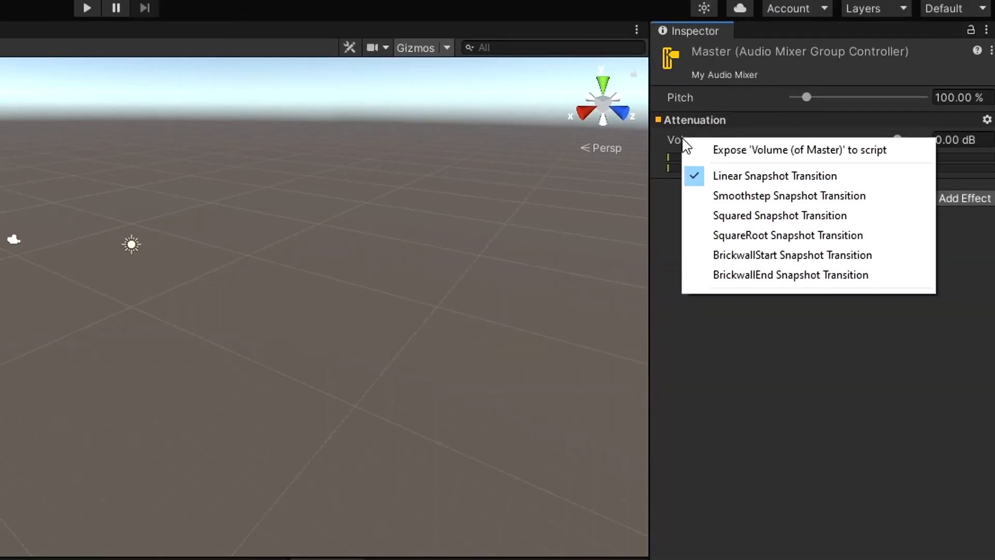
pyautogui.moveTo(737, 152)
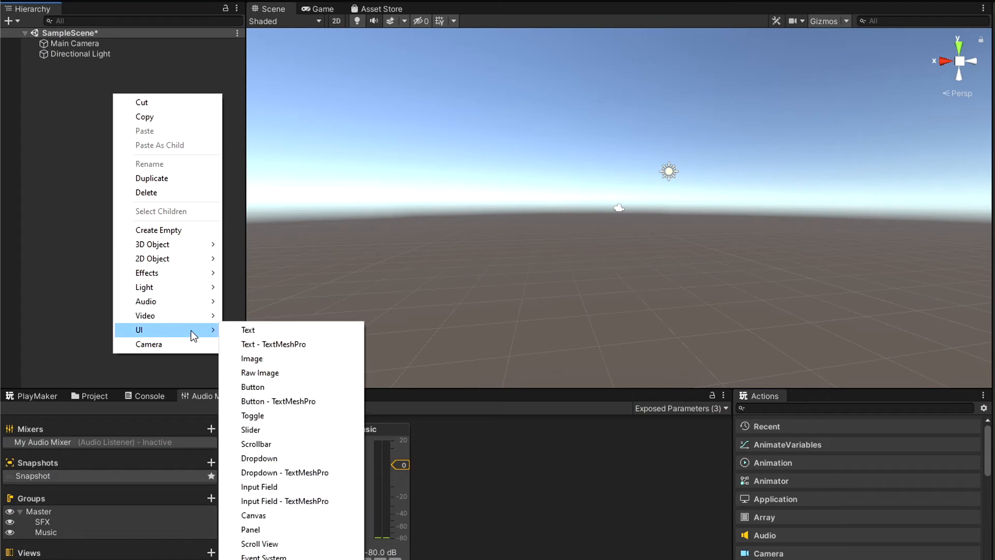
# Add the volume UI sliders to a canvas in the scene
pyautogui.click(250, 429)
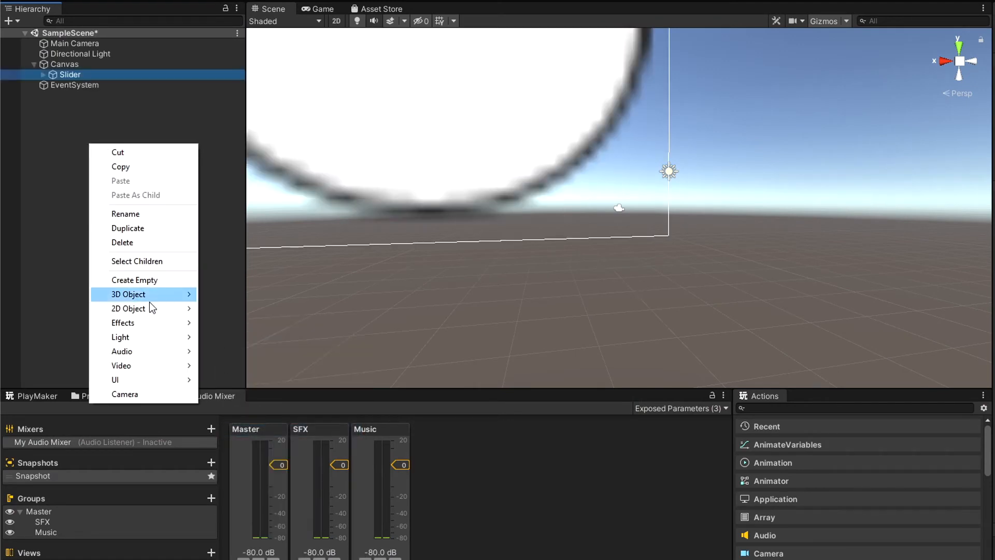
pyautogui.click(127, 228)
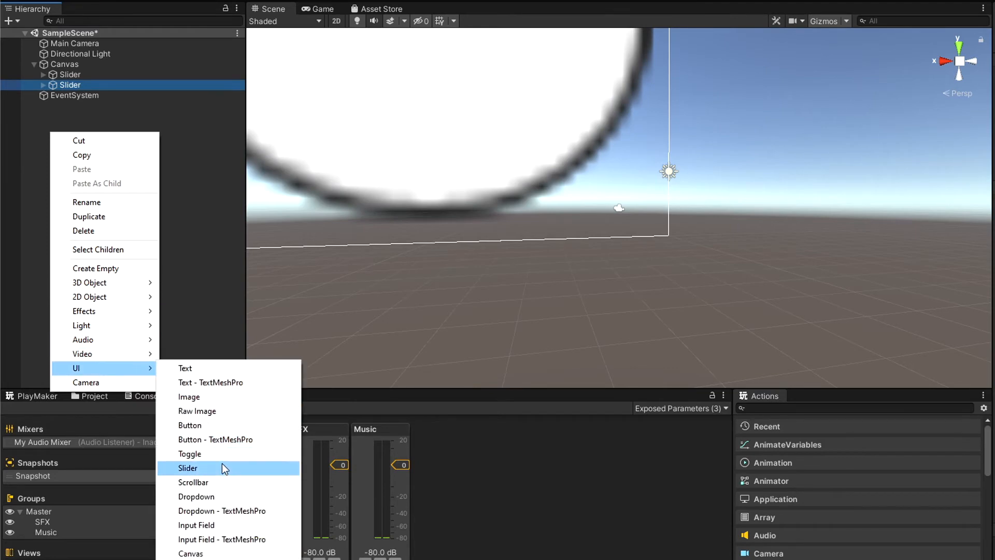
pyautogui.click(188, 467)
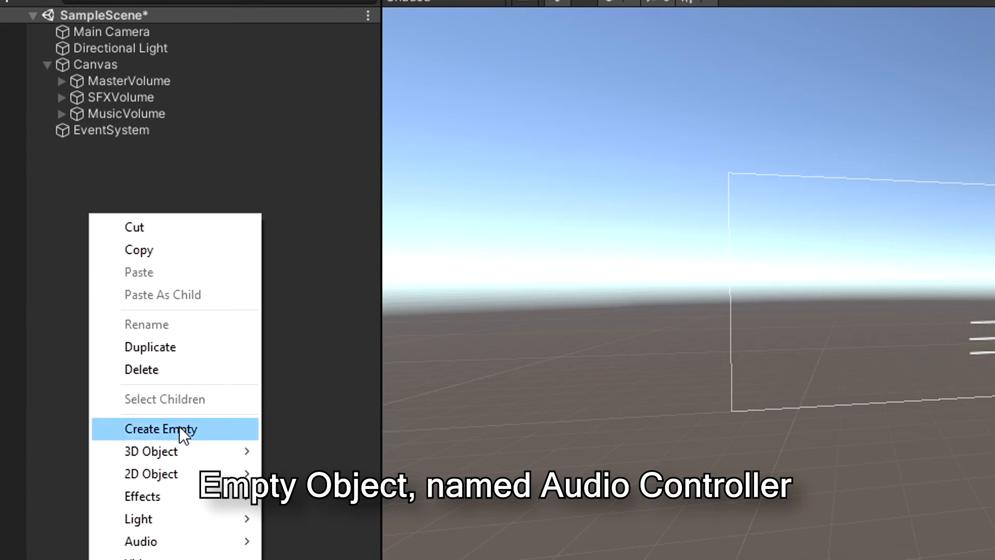
# Create an empty game object and rename it sfxWind
pyautogui.click(160, 429)
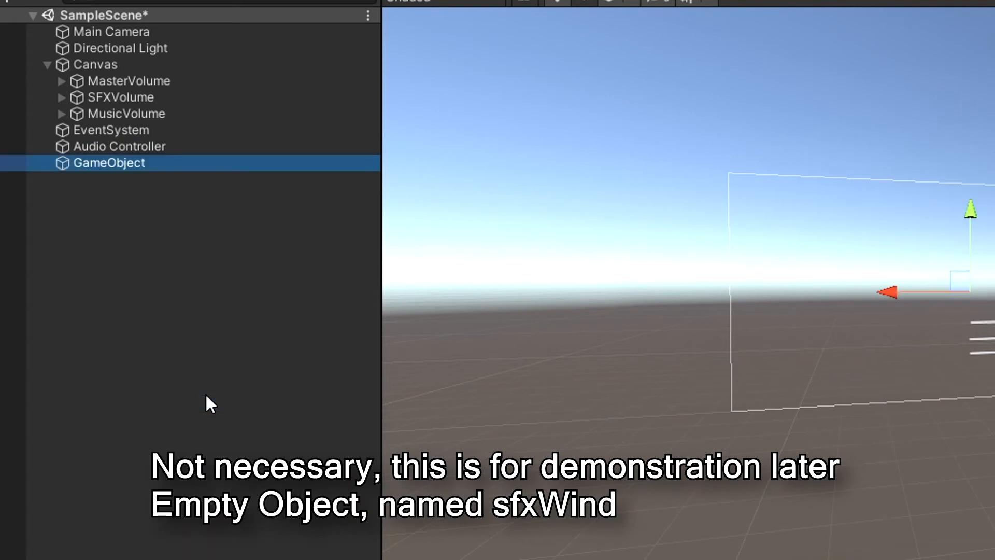
pyautogui.doubleClick(109, 163)
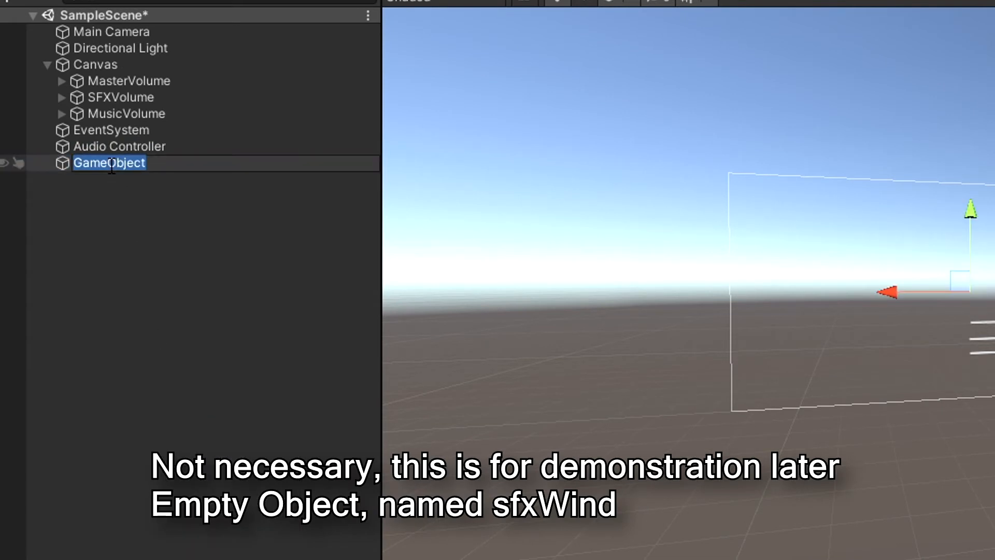
pyautogui.write('sfxWin')
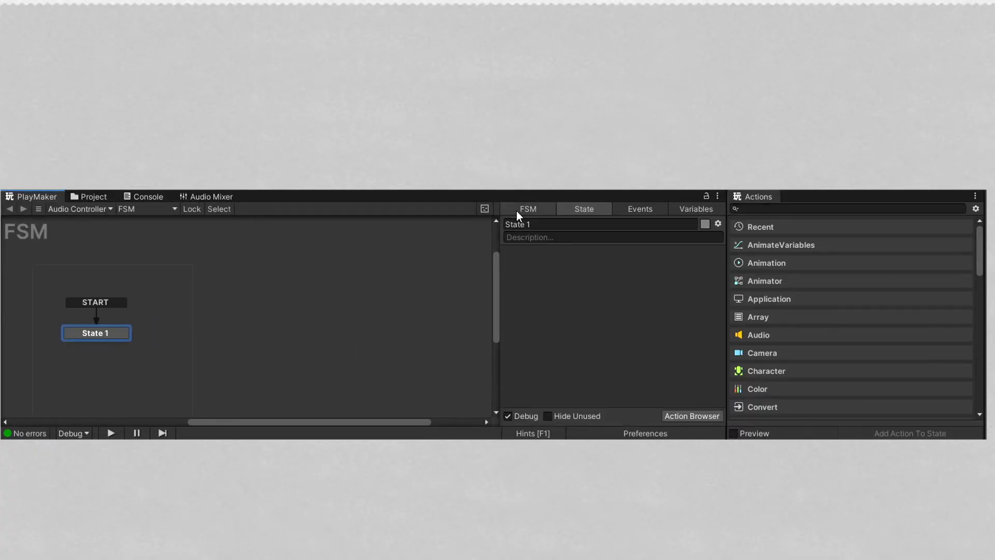
# Add UI Slider Get Value actions storing slider values in new masterVolume and sfxVolume variables
pyautogui.click(527, 208)
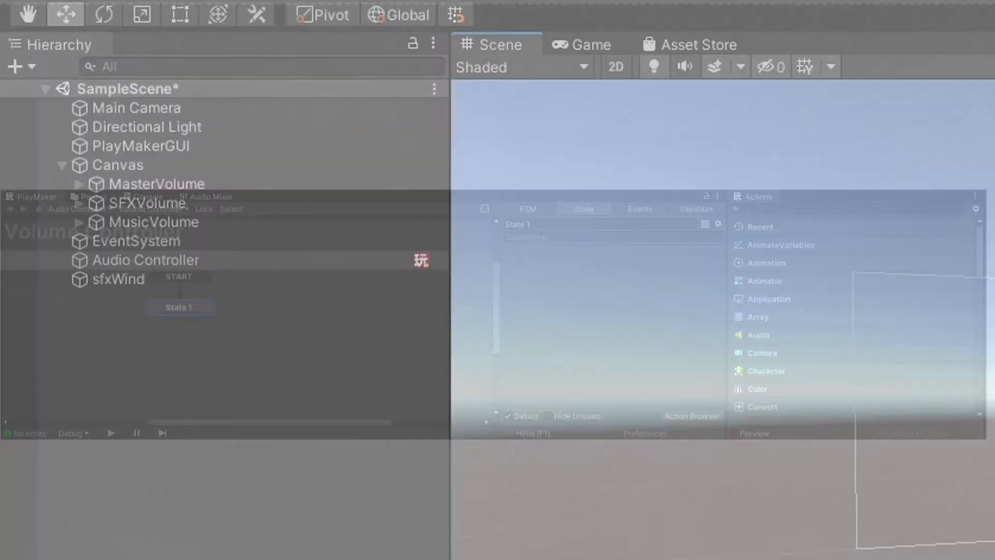
pyautogui.rightClick(180, 307)
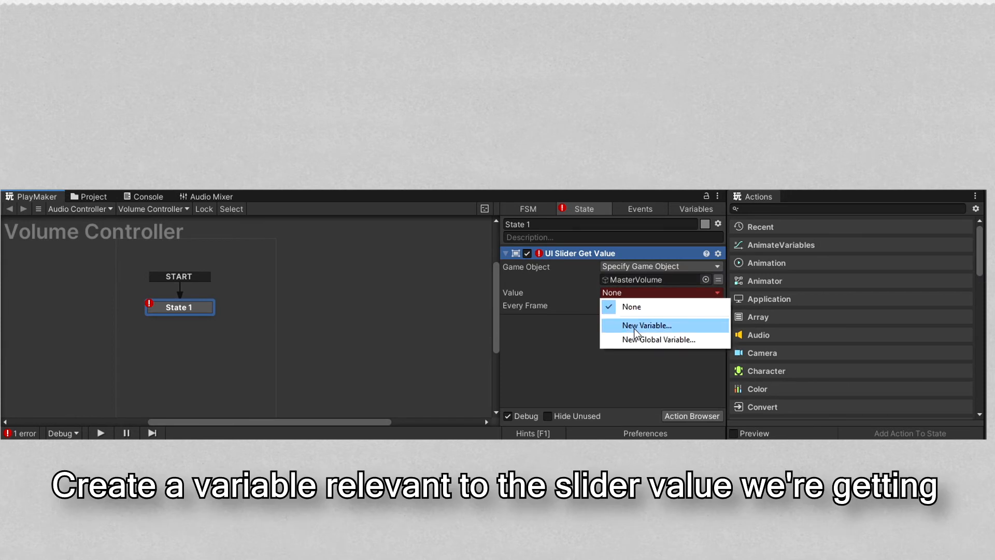
pyautogui.click(644, 324)
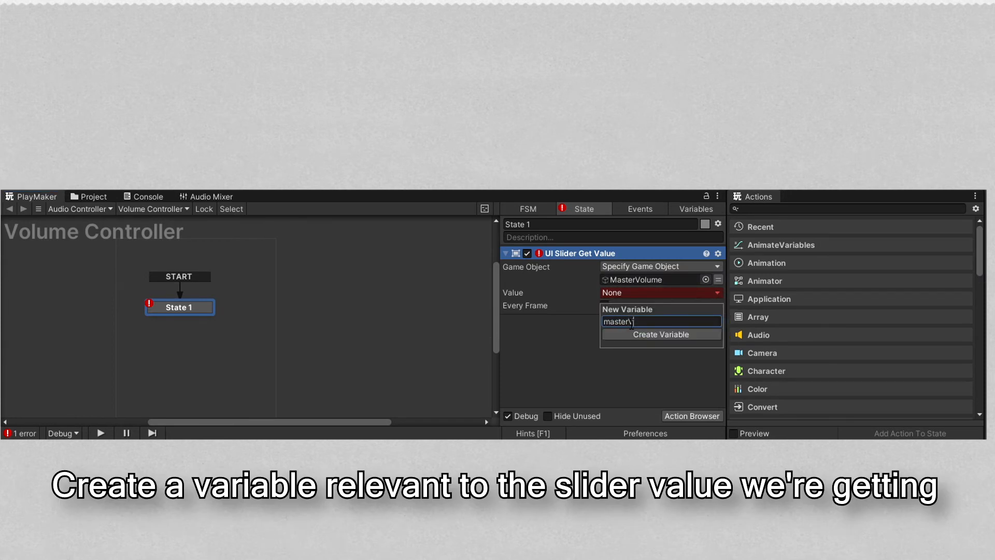
pyautogui.click(660, 335)
pyautogui.write('sfxVo')
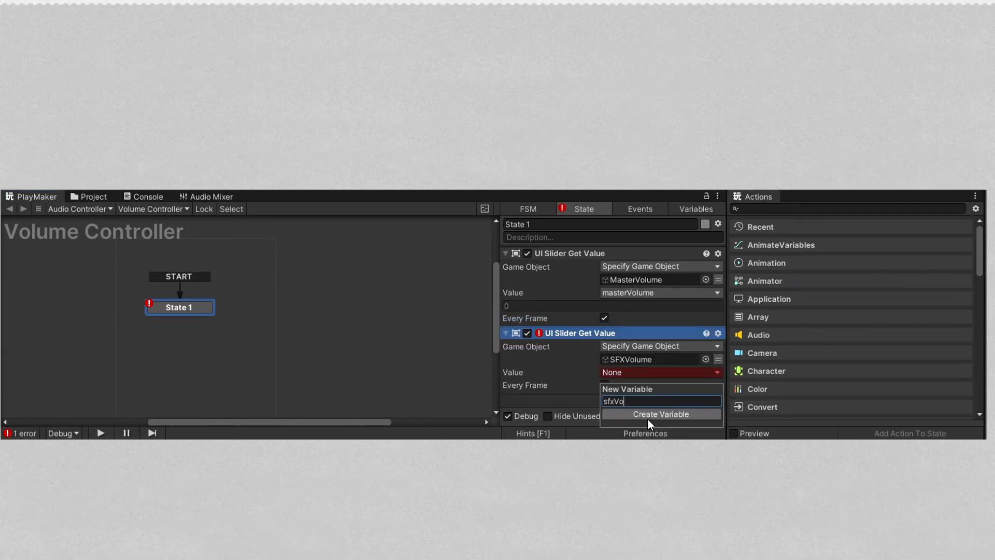
pyautogui.click(660, 414)
pyautogui.write('c')
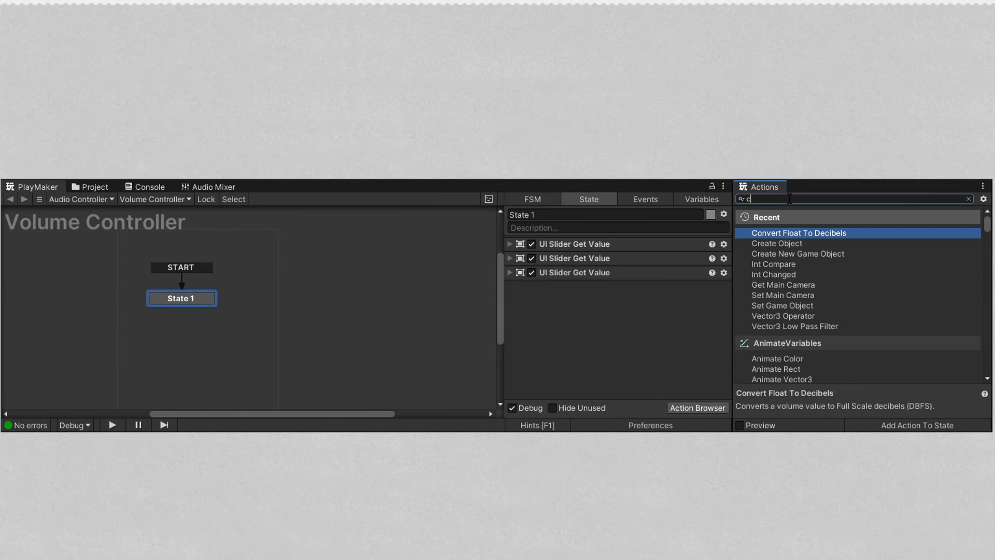
# Add Convert Float To Decibels actions turning each volume variable into a decibel variable every frame
pyautogui.write('onvert float to deci')
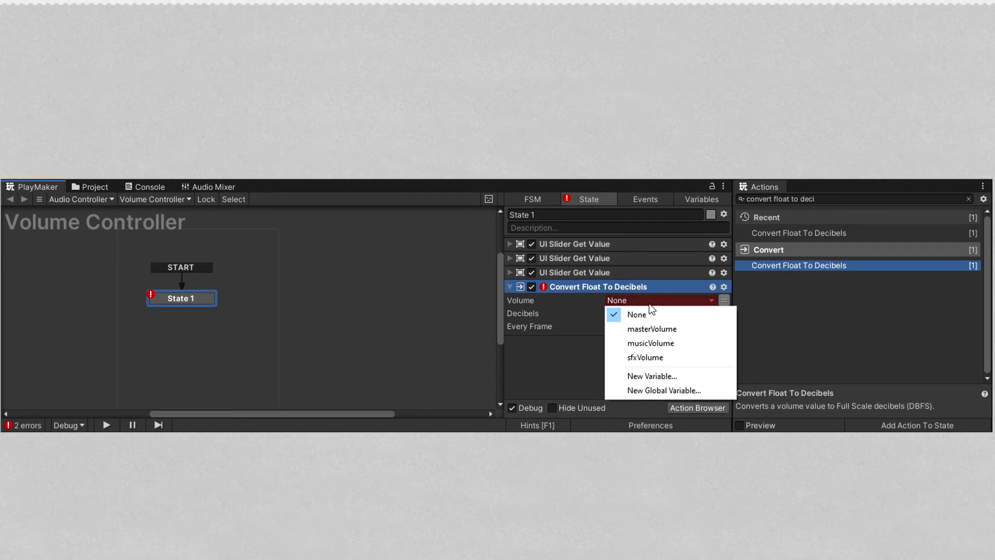
pyautogui.click(652, 329)
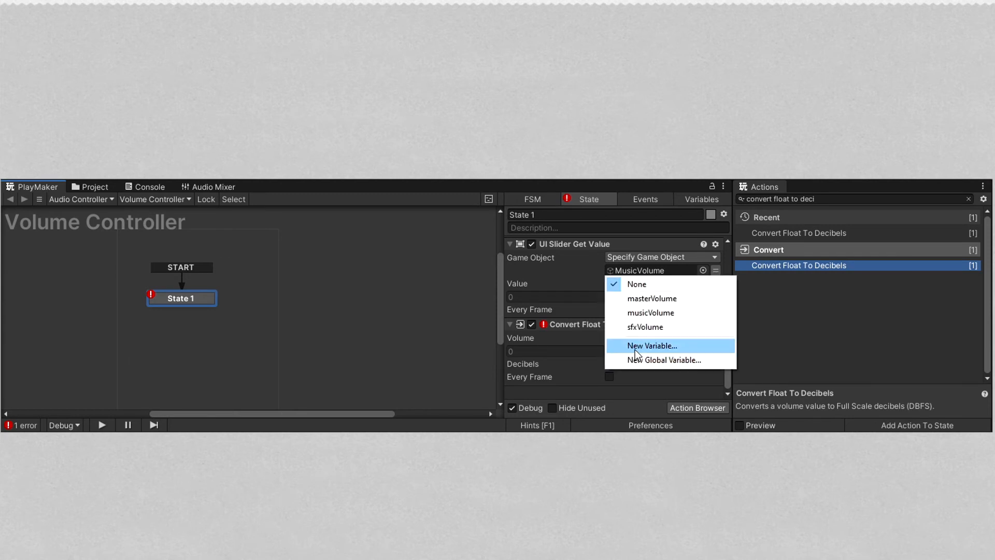
pyautogui.click(651, 345)
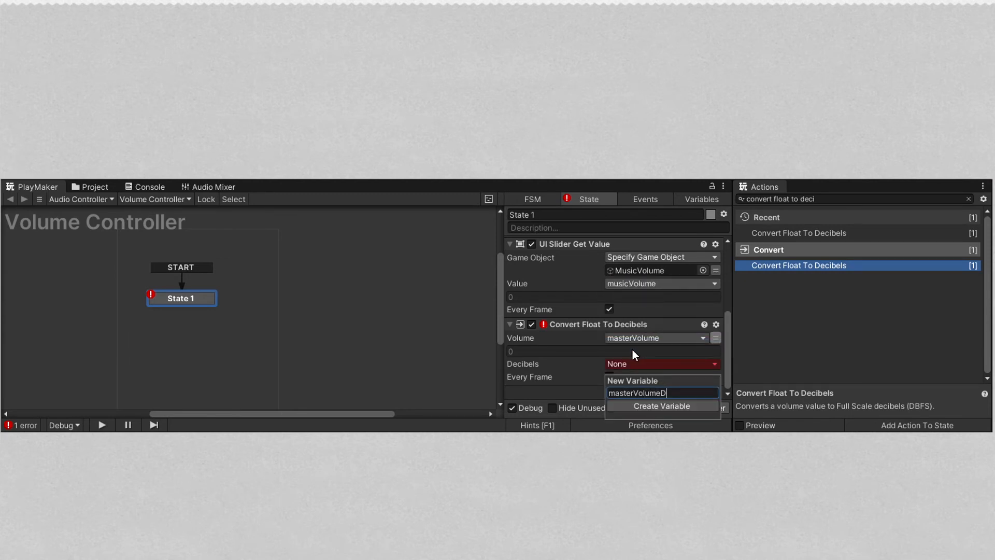
pyautogui.click(662, 405)
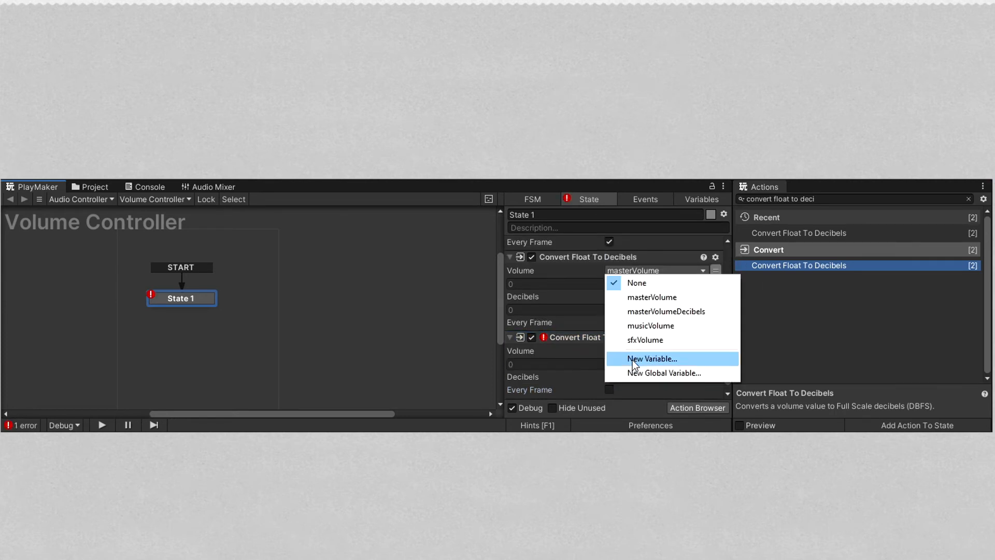
pyautogui.click(666, 311)
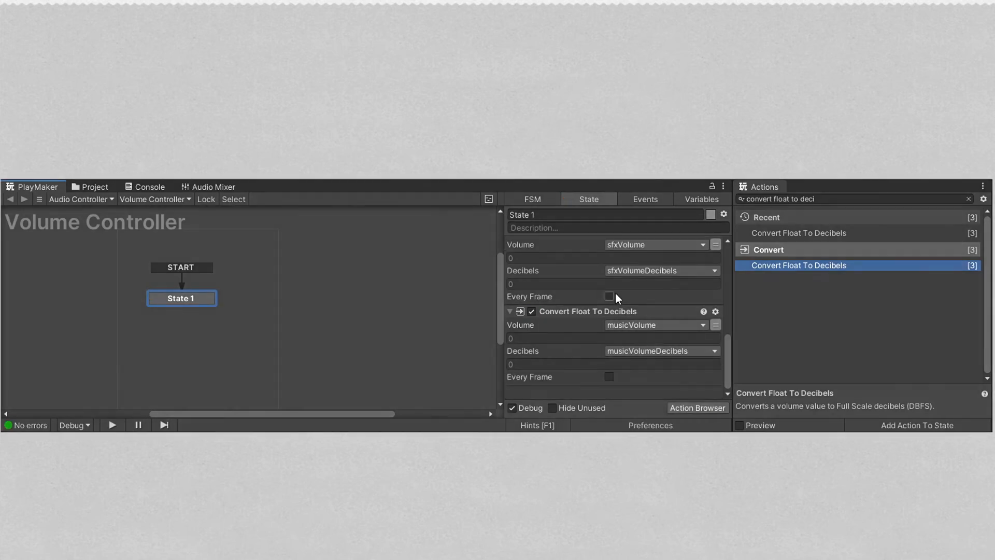
pyautogui.click(212, 185)
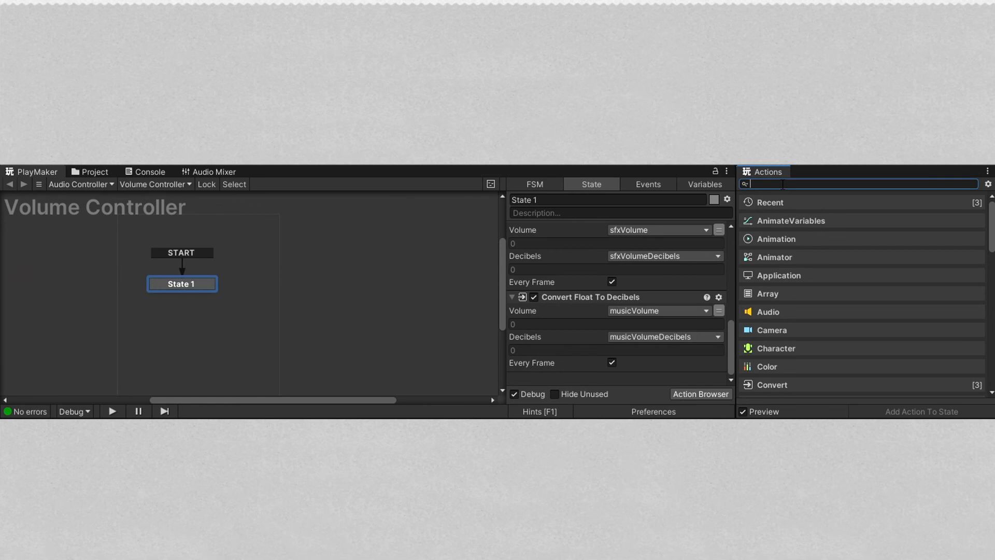
# Add Audio Mixer Set Float Value sending a decibel variable to My Audio Mixer's masterVol parameter
pyautogui.write('audiomixersetfloatv')
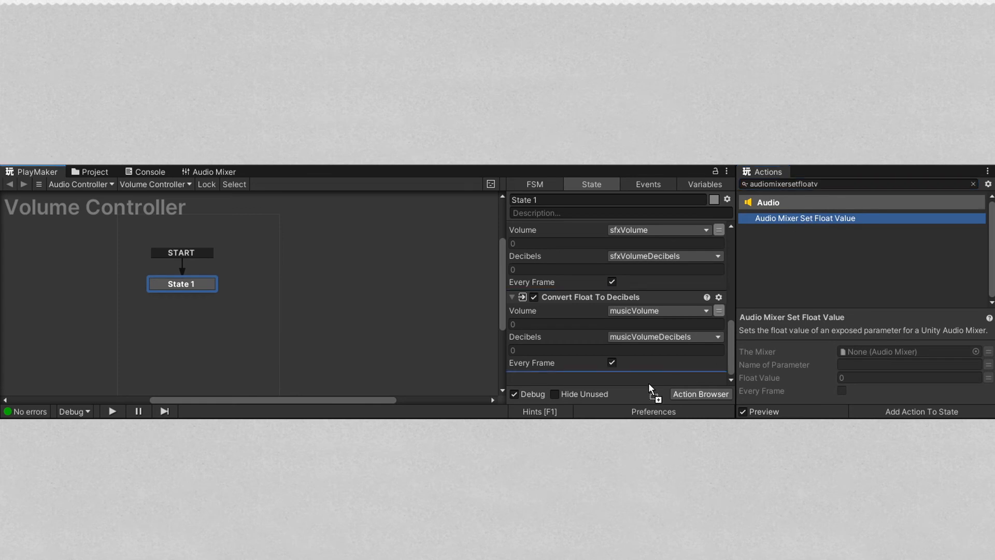
pyautogui.click(655, 338)
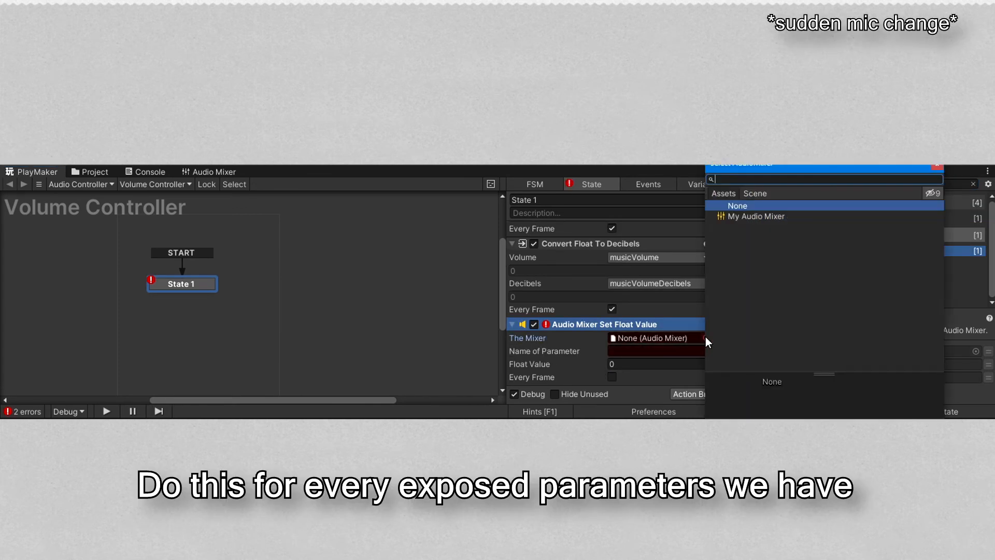
pyautogui.click(756, 215)
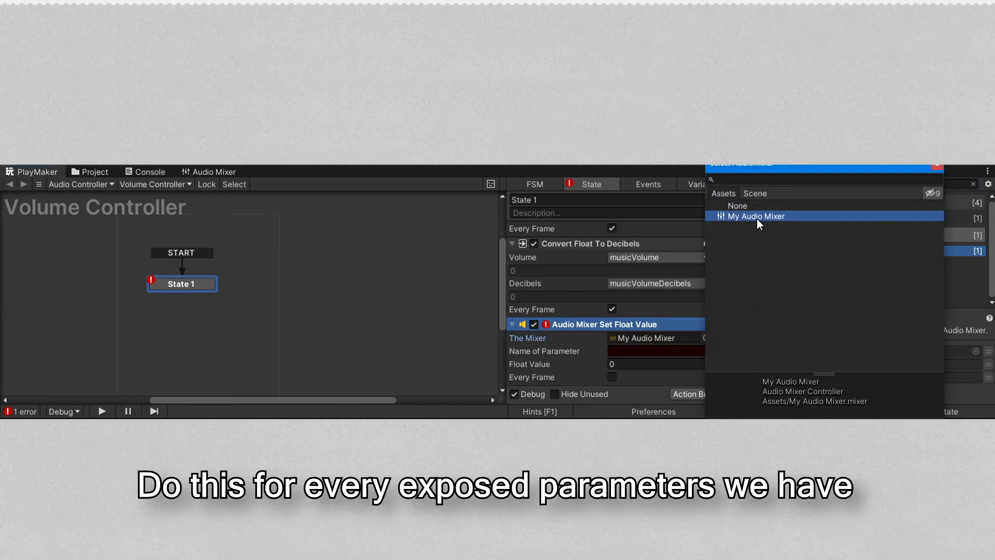
pyautogui.click(756, 216)
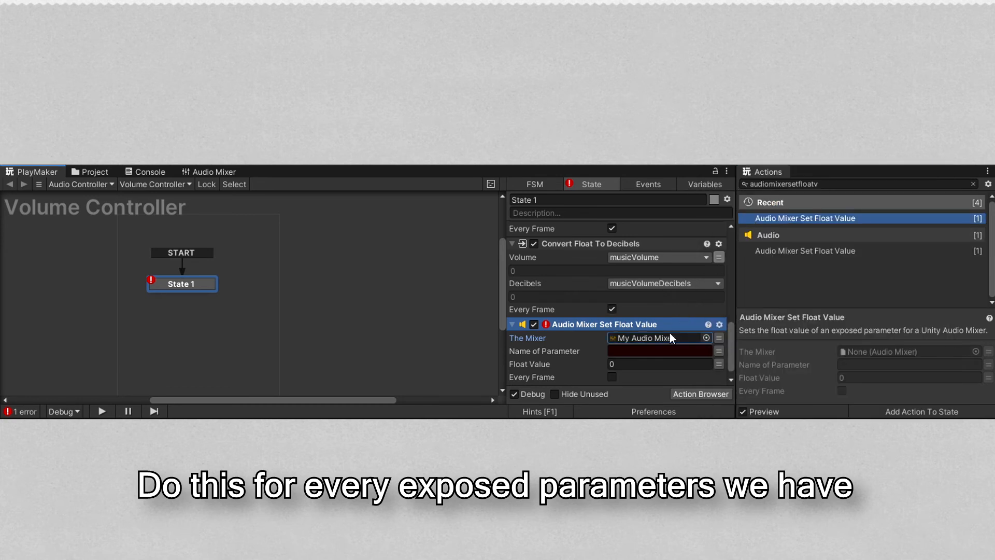
pyautogui.write('masterVol')
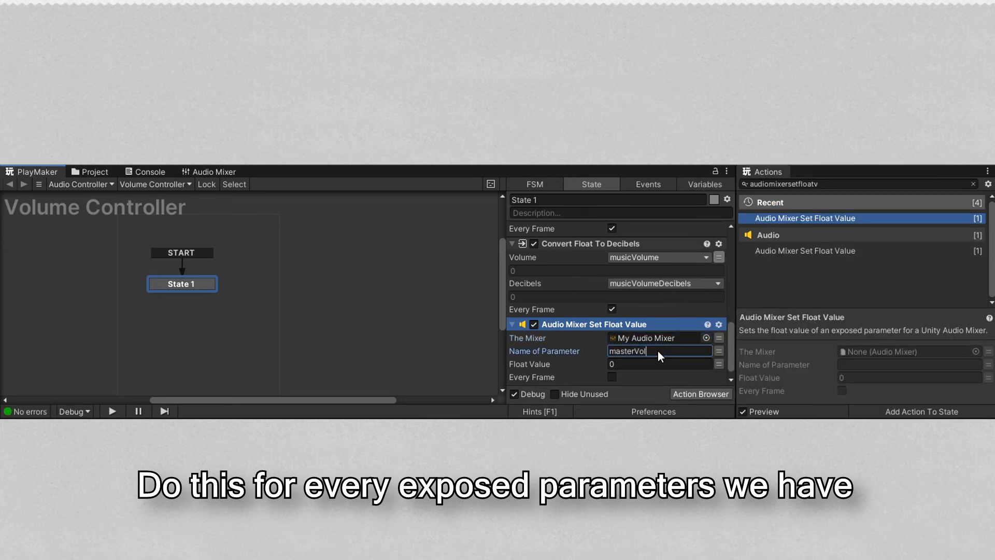
pyautogui.click(719, 351)
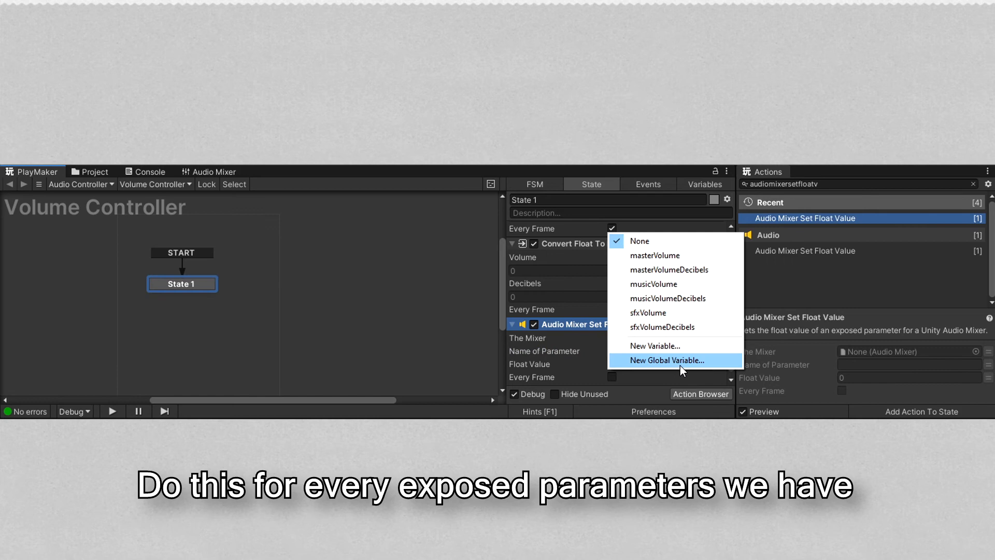
pyautogui.click(652, 284)
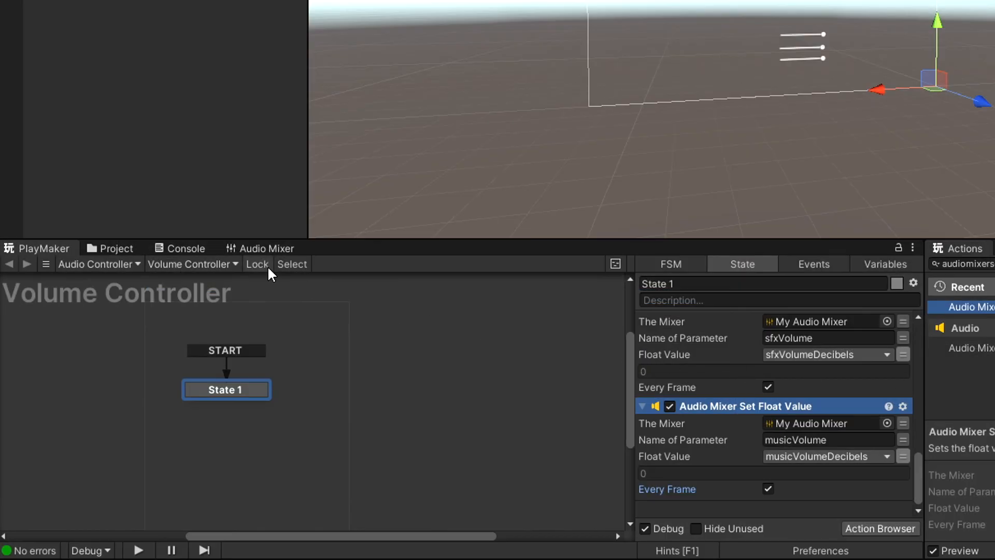
# Check the exposed parameter names in the Audio Mixer window
pyautogui.click(261, 247)
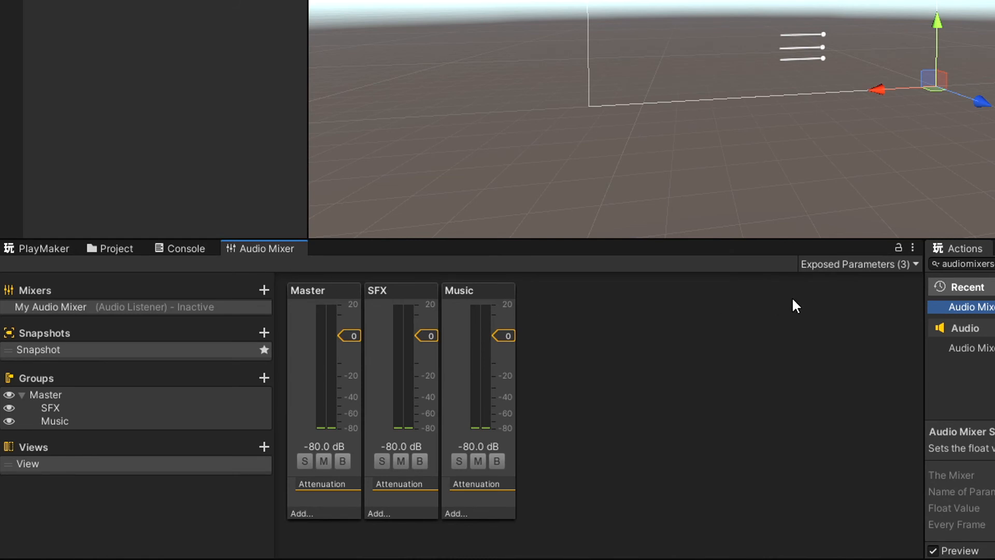
pyautogui.click(857, 265)
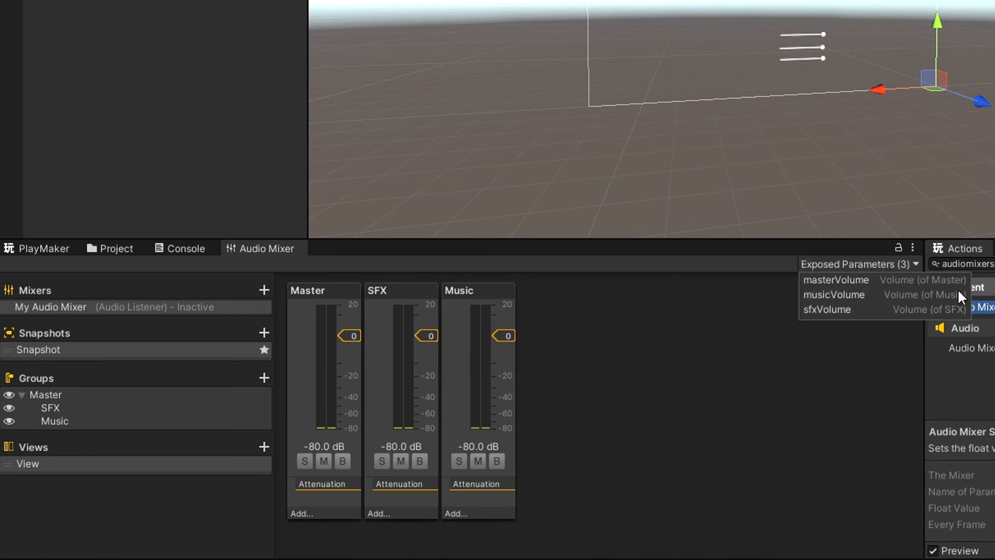
pyautogui.moveTo(863, 307)
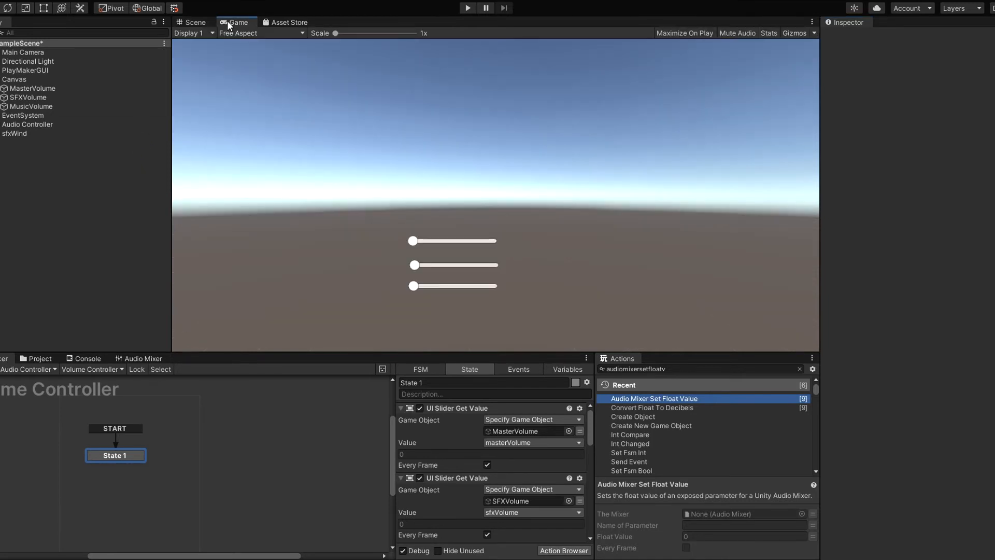
pyautogui.click(467, 8)
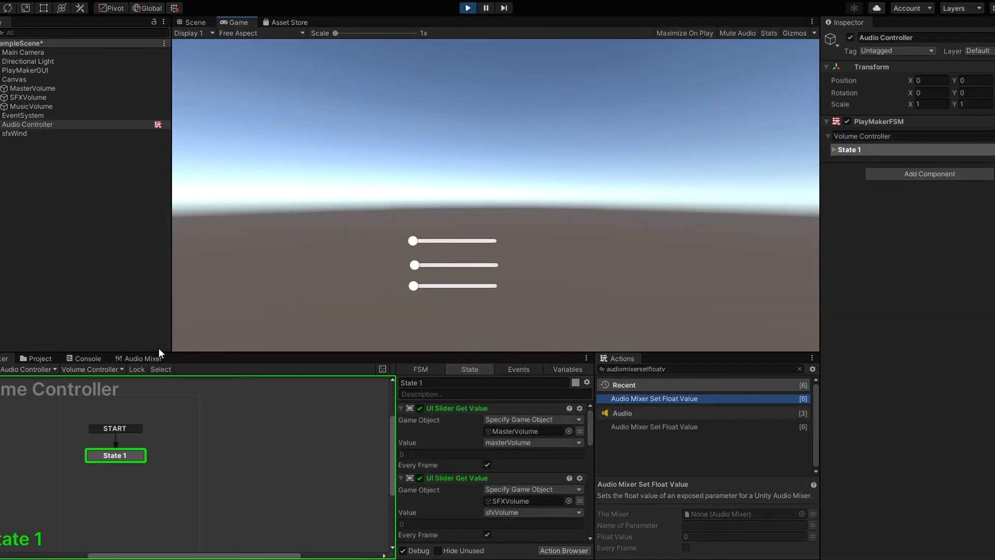
pyautogui.click(142, 357)
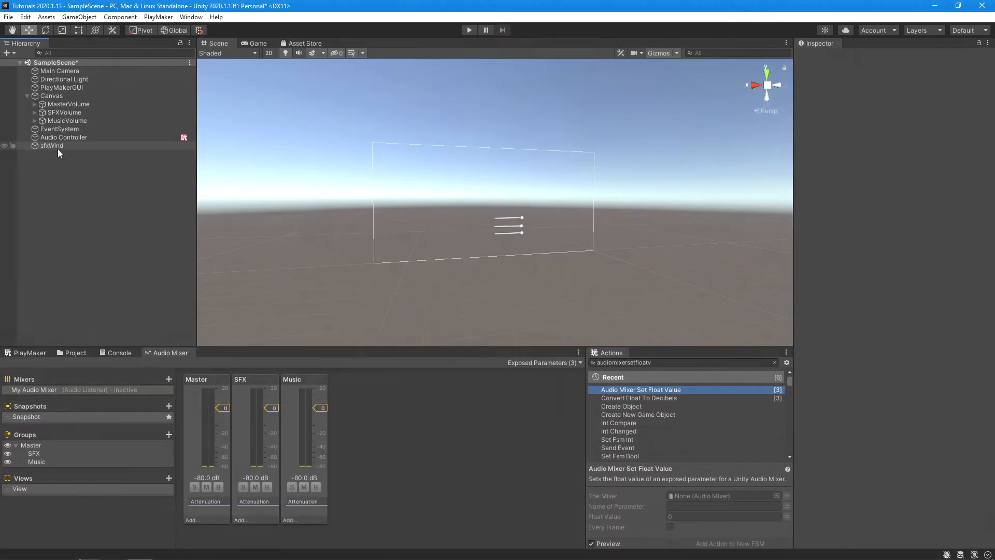
# Give sfxWind an Audio Source playing the autumn wind clip, outputting to the SFX group
pyautogui.click(886, 134)
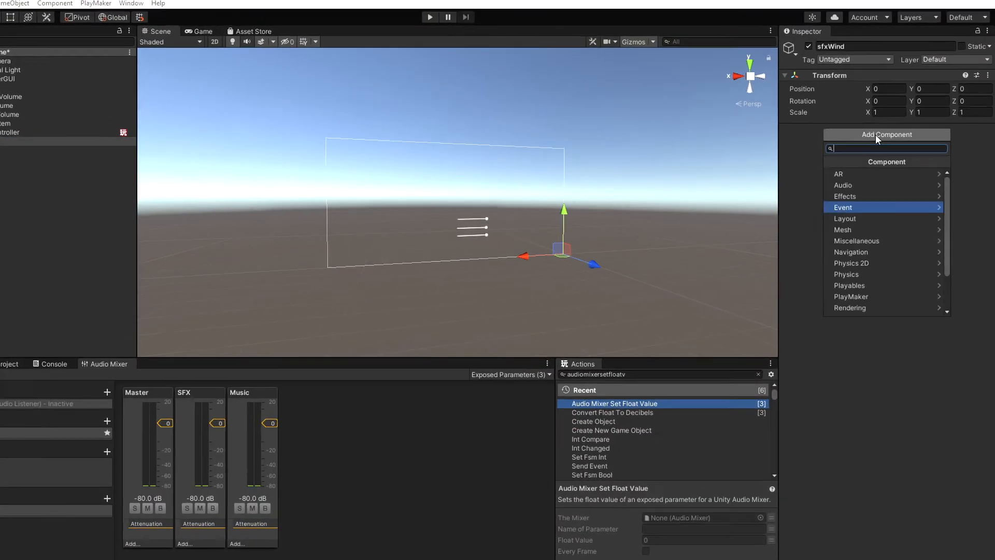
pyautogui.write('audio s')
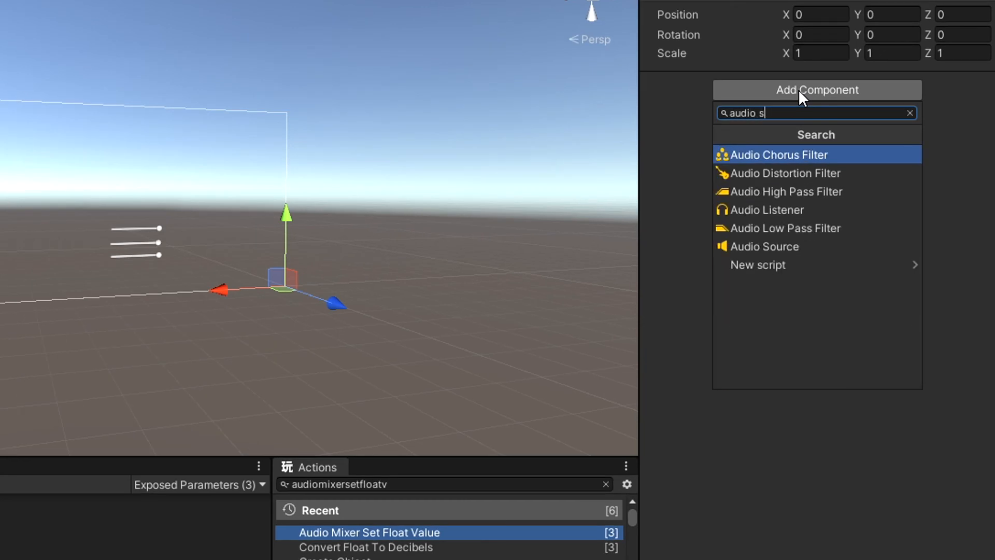
pyautogui.click(765, 247)
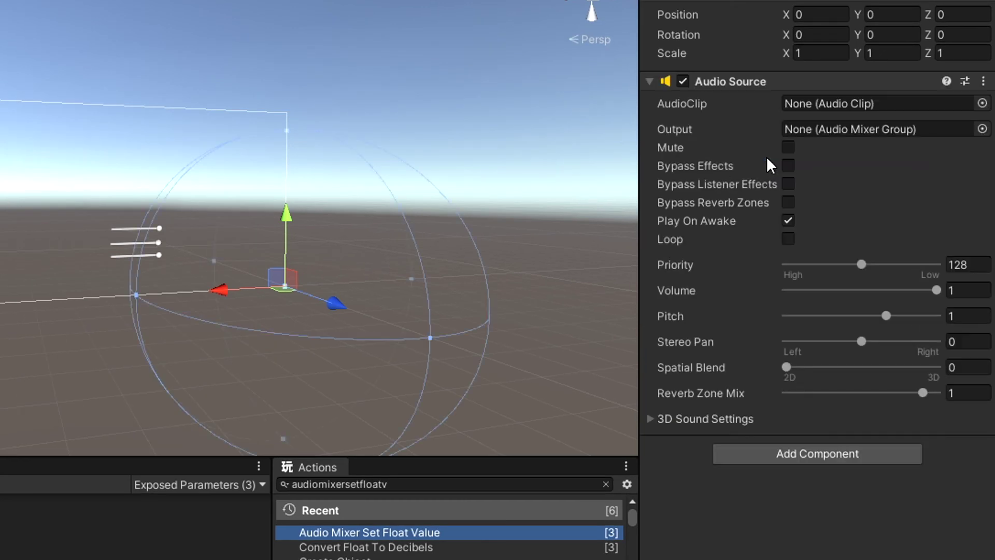
pyautogui.click(981, 104)
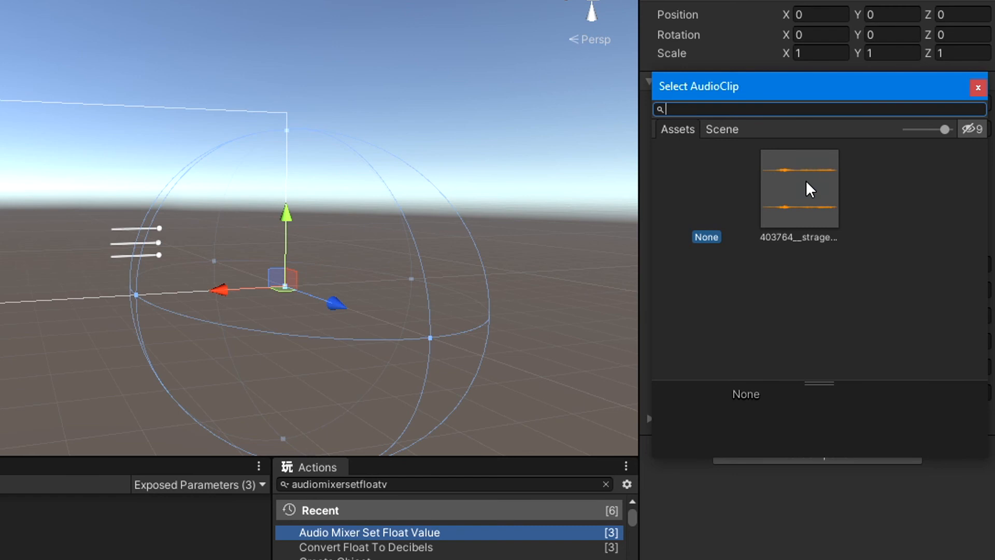
pyautogui.doubleClick(799, 188)
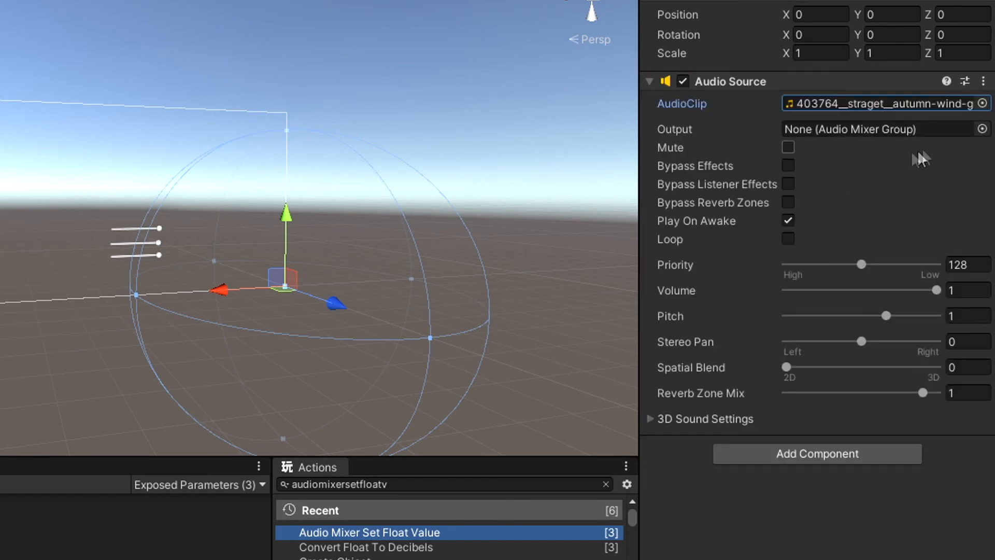
pyautogui.click(982, 128)
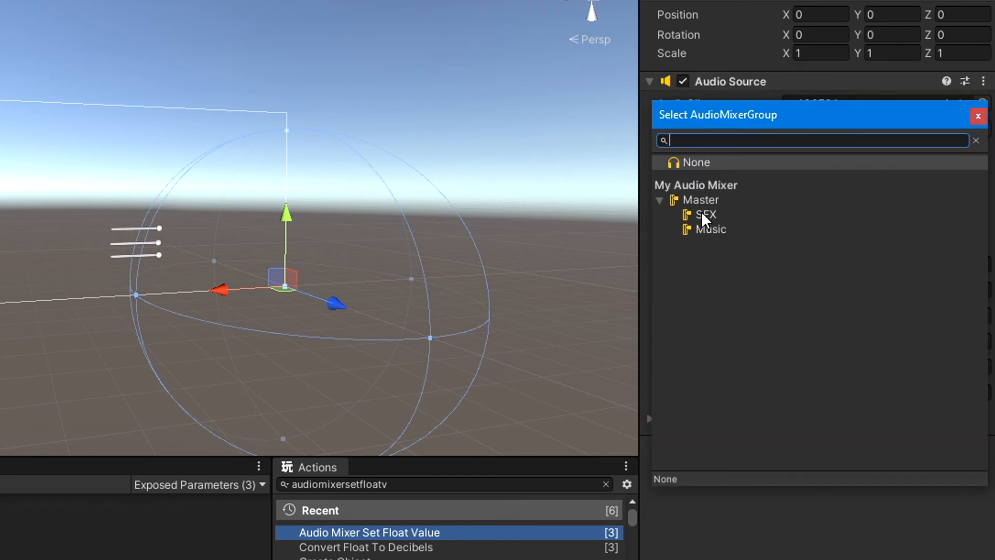